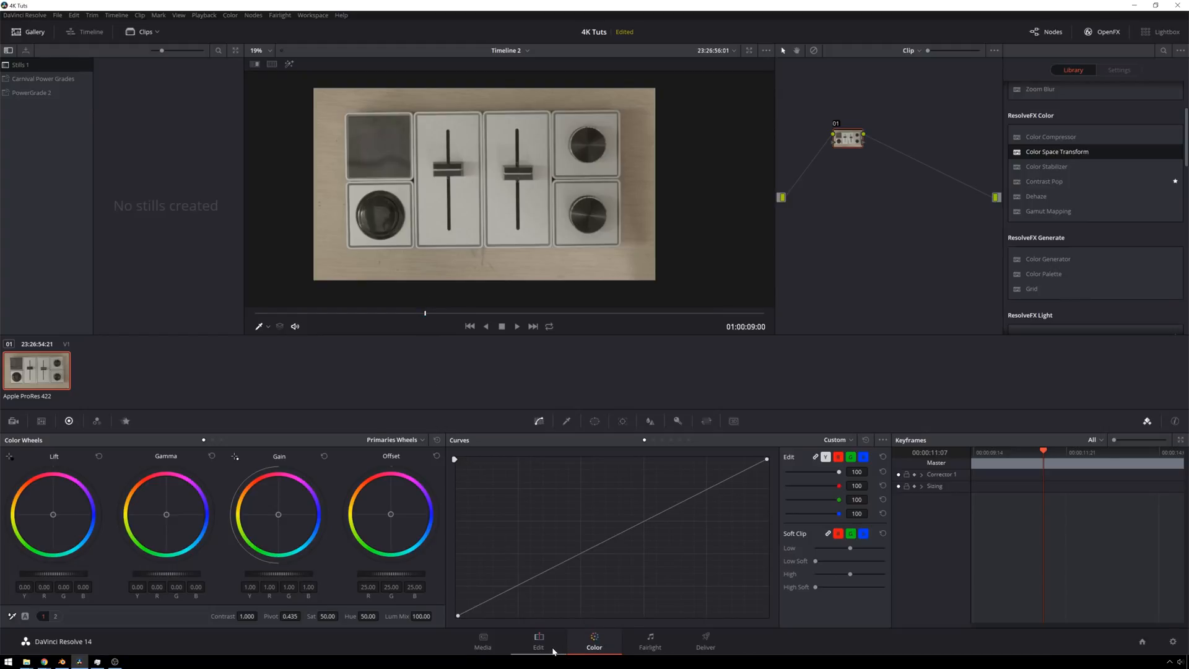
Switch to the Edit page and scrub the playhead back toward the Palette clip's start.
{"action": "left_click", "coordinate": [538, 643]}
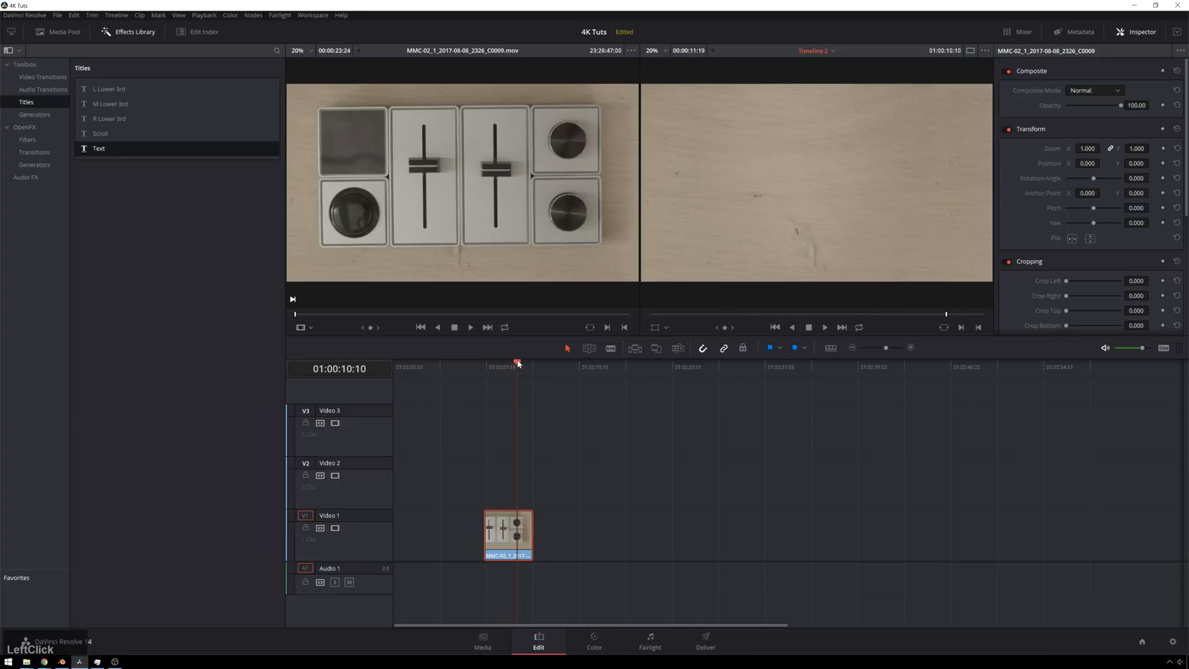
{"action": "left_click_drag", "start_coordinate": [518, 368], "coordinate": [505, 368]}
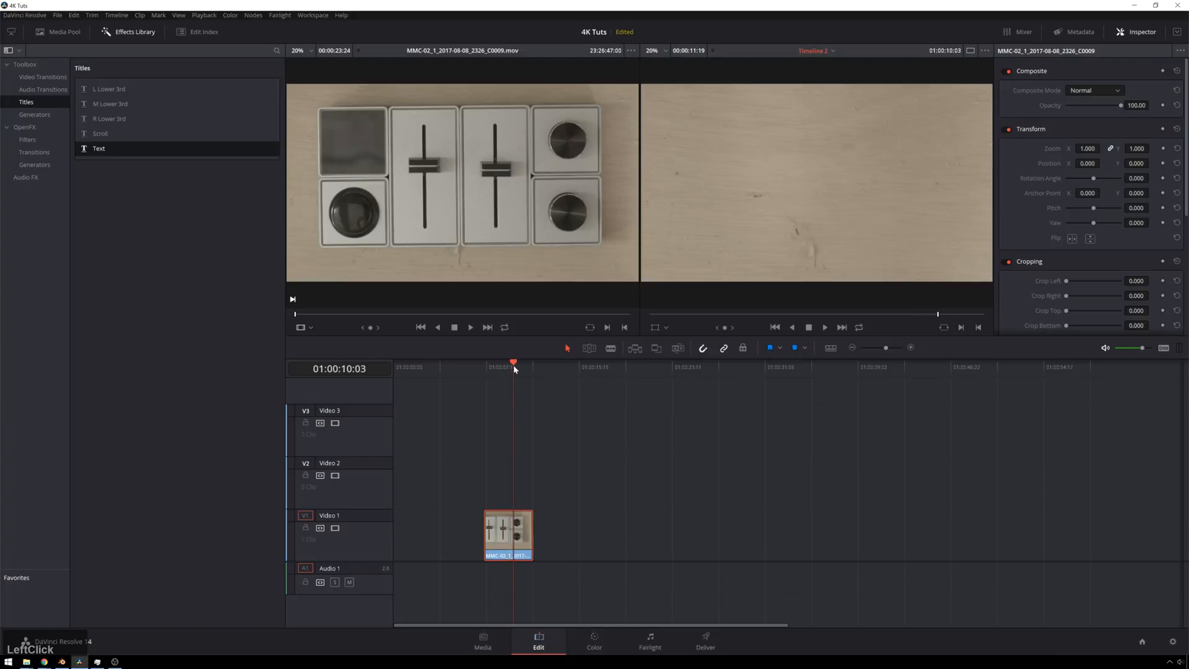
{"action": "left_click_drag", "start_coordinate": [514, 363], "coordinate": [506, 362]}
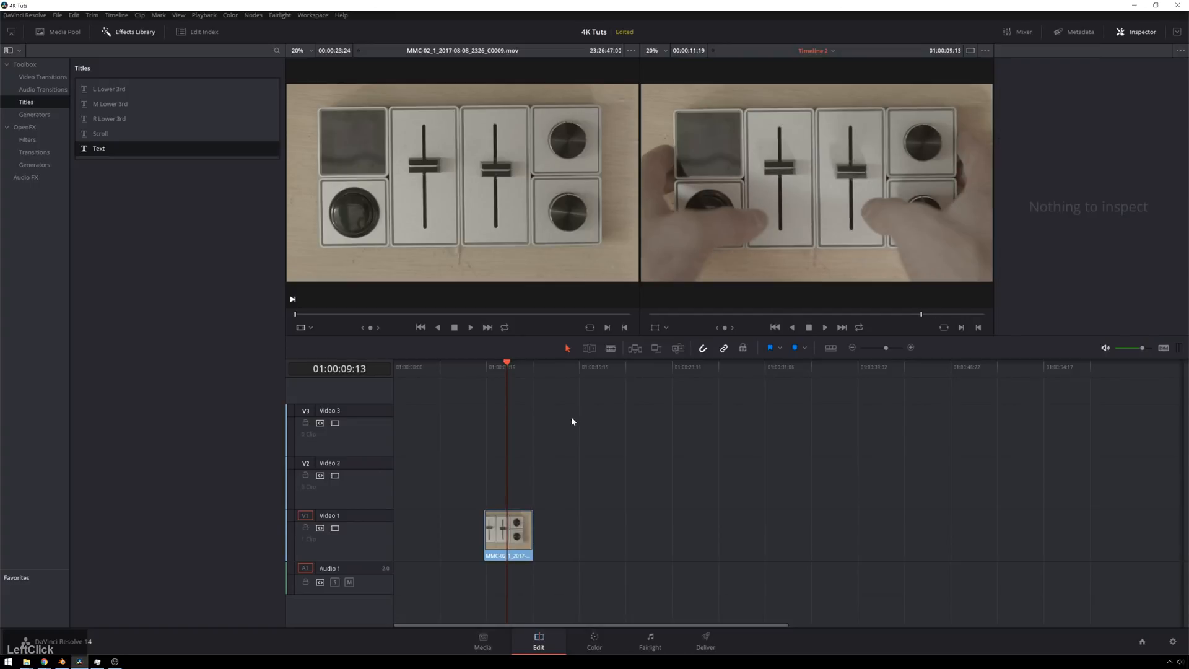
Copy the Palette clip onto Video 3 and drop a Text title onto Video 2.
{"action": "left_click", "coordinate": [515, 531]}
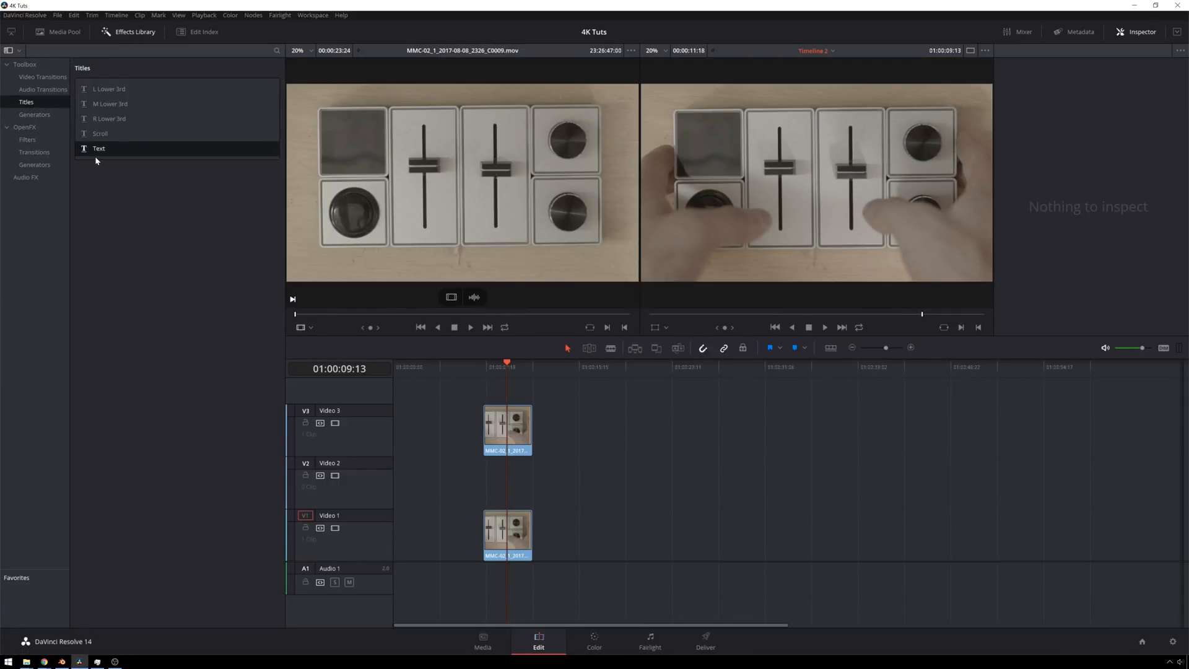
{"action": "left_click_drag", "start_coordinate": [98, 148], "coordinate": [552, 482]}
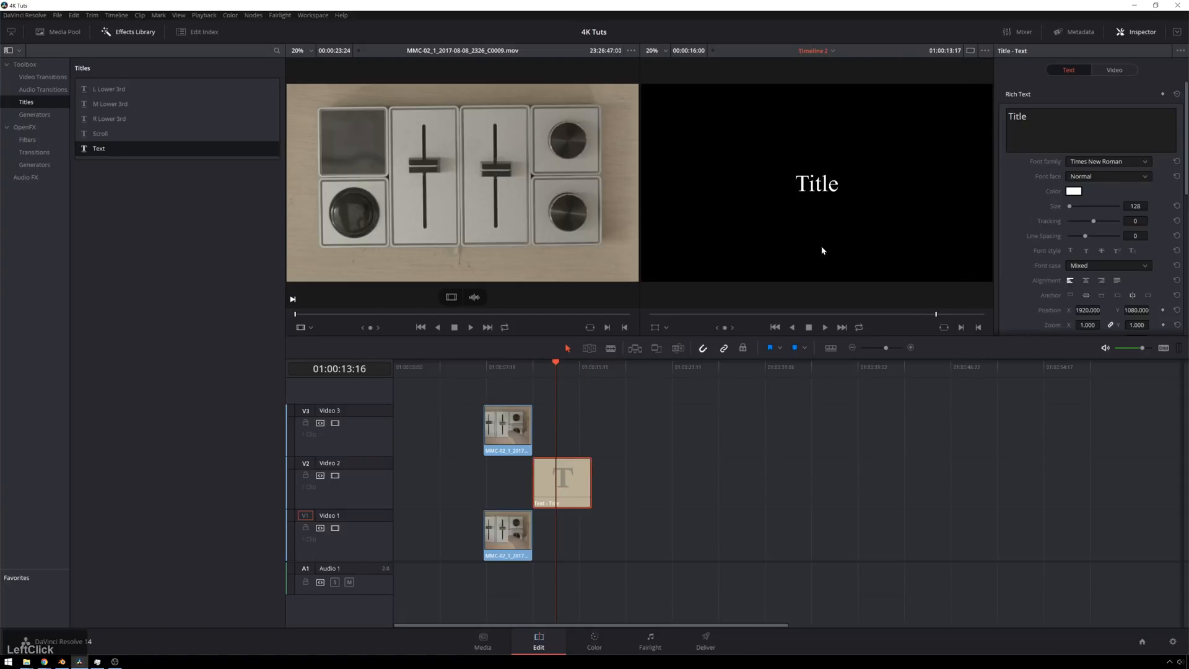
Make the title 'Palette Gear Review' in centered, widely tracked Gotham Black, starting with the footage.
{"action": "type", "text": "Palette Gear"}
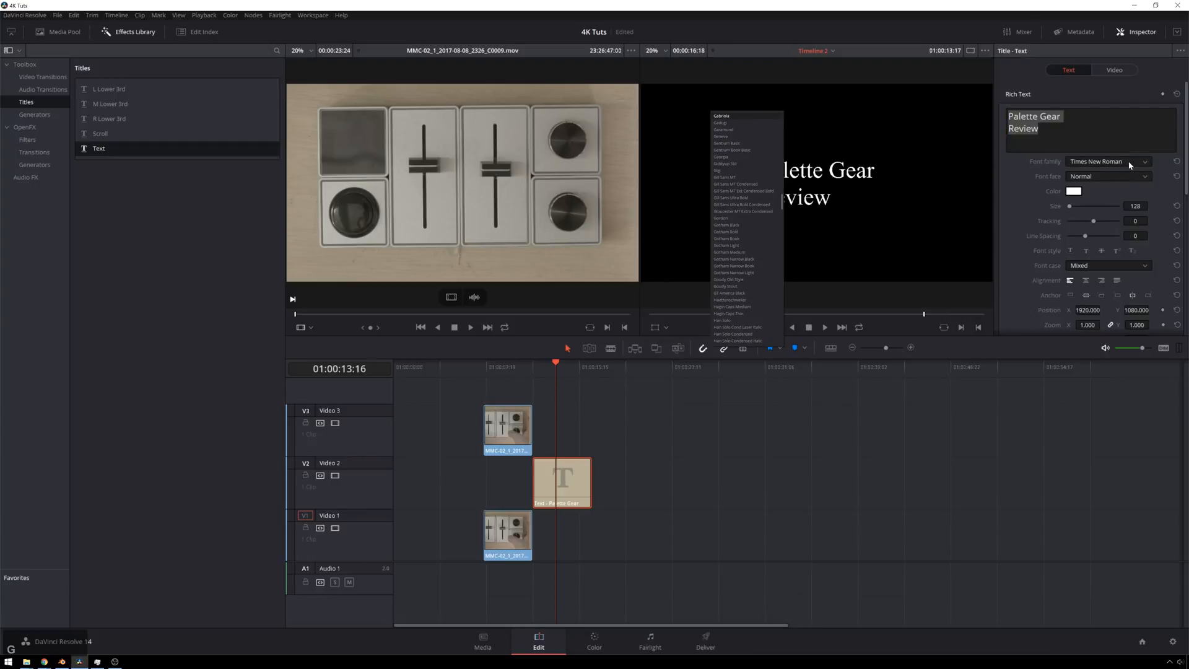
{"action": "left_click", "coordinate": [726, 224]}
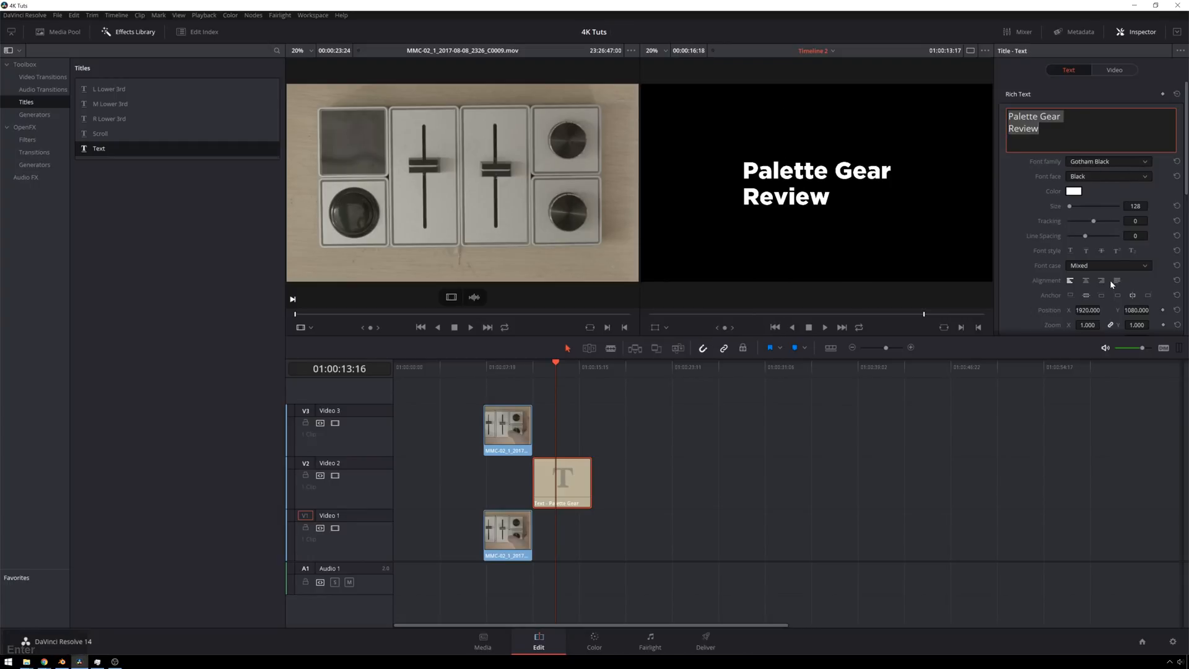
{"action": "left_click", "coordinate": [1086, 280]}
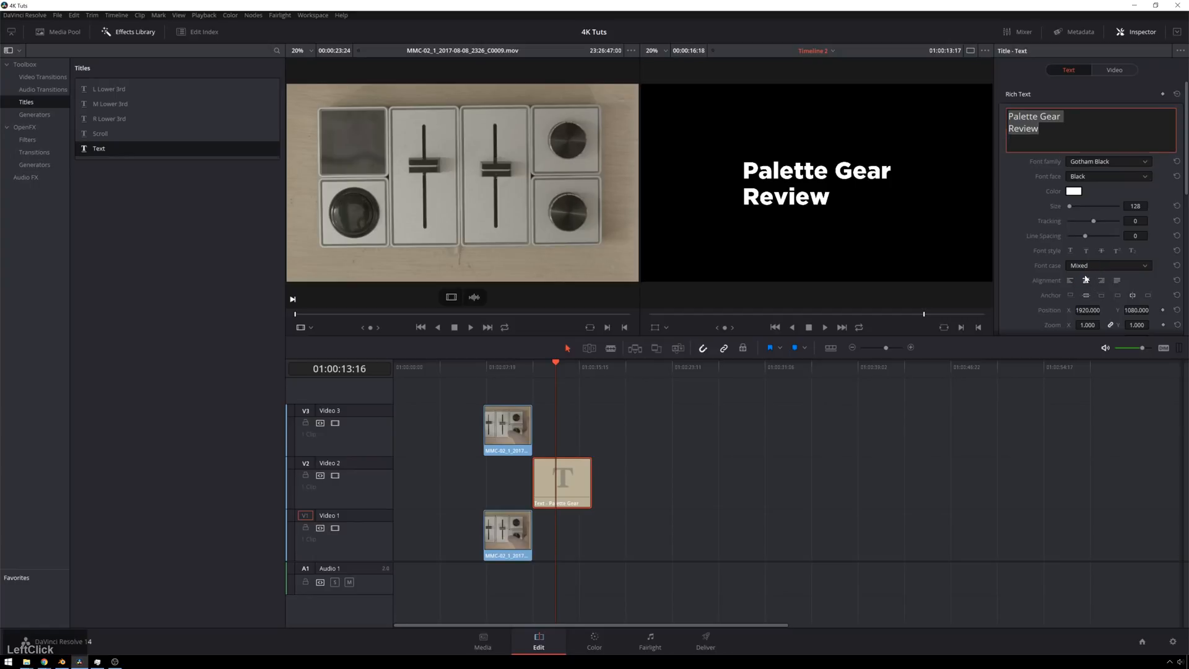
{"action": "left_click_drag", "start_coordinate": [1086, 221], "coordinate": [1108, 220]}
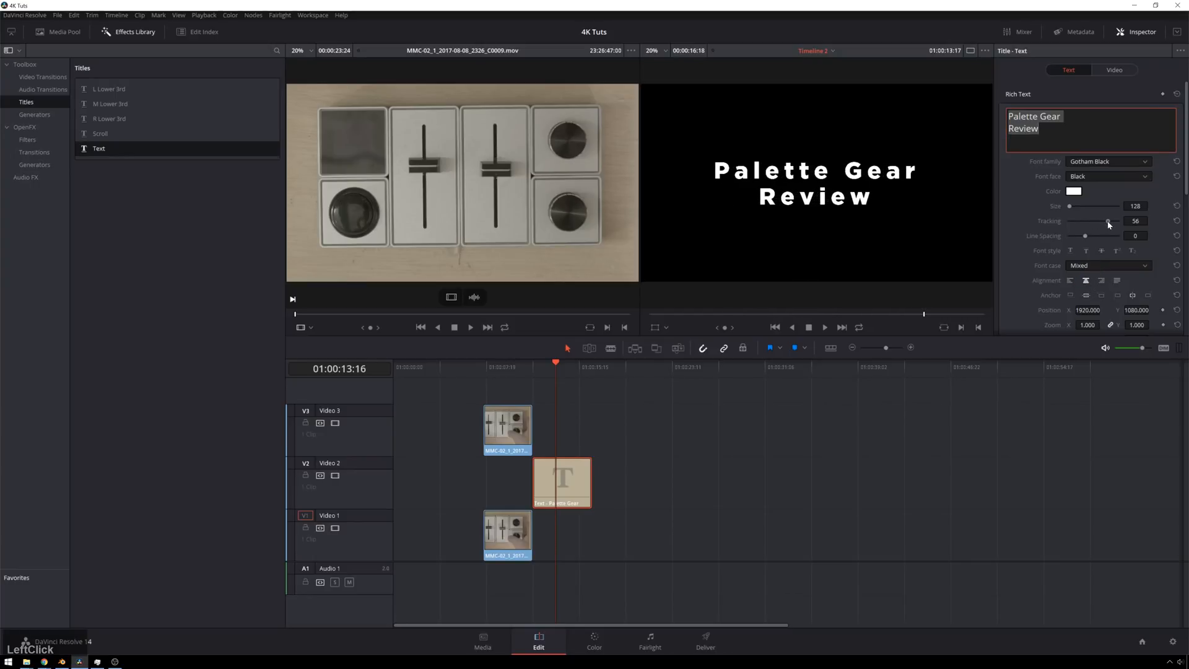
{"action": "left_click_drag", "start_coordinate": [581, 482], "coordinate": [548, 482]}
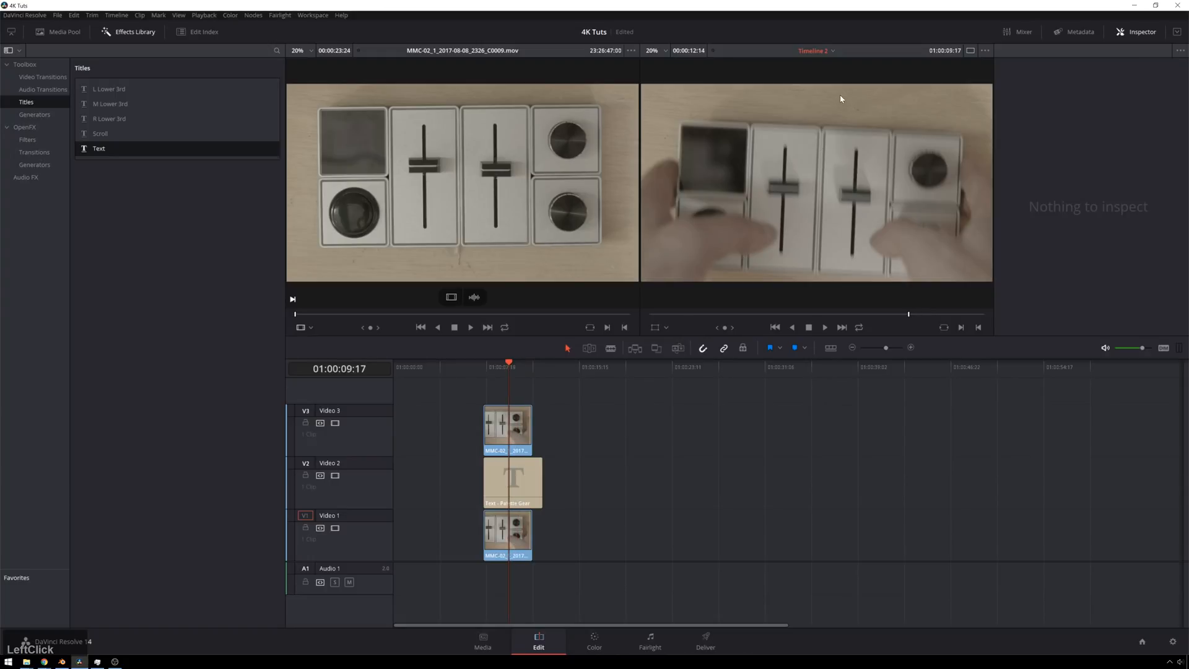
Select the Video 3 clip copy, open the Color page and hide the clip strip.
{"action": "left_click", "coordinate": [508, 429]}
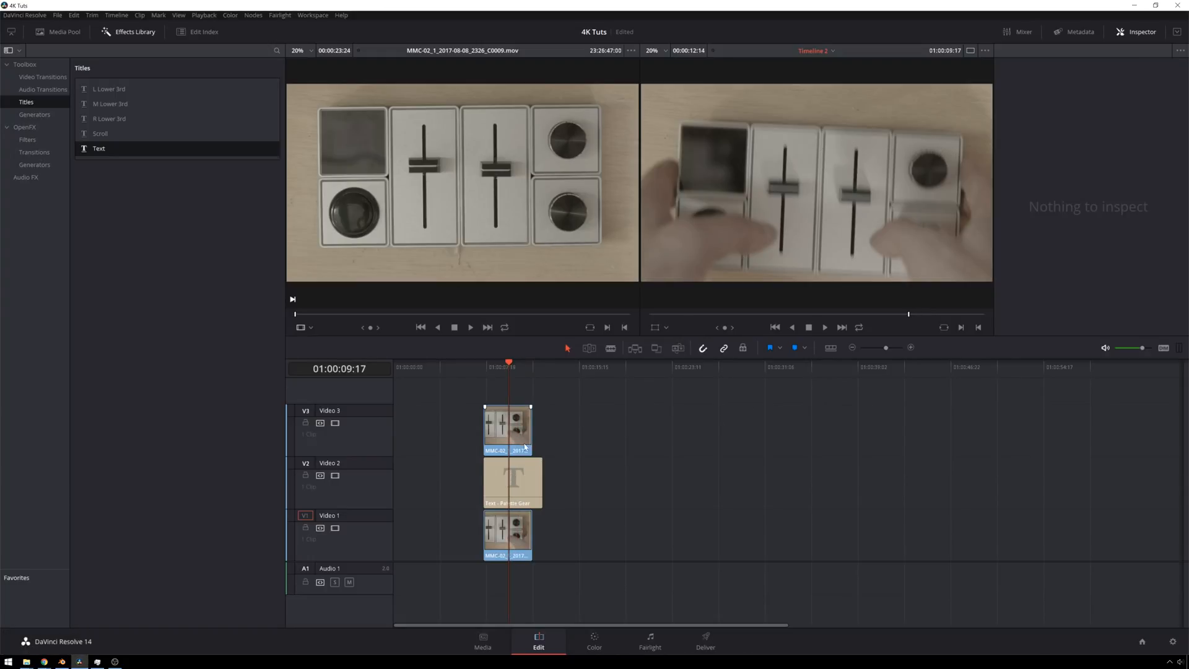
{"action": "left_click", "coordinate": [508, 428]}
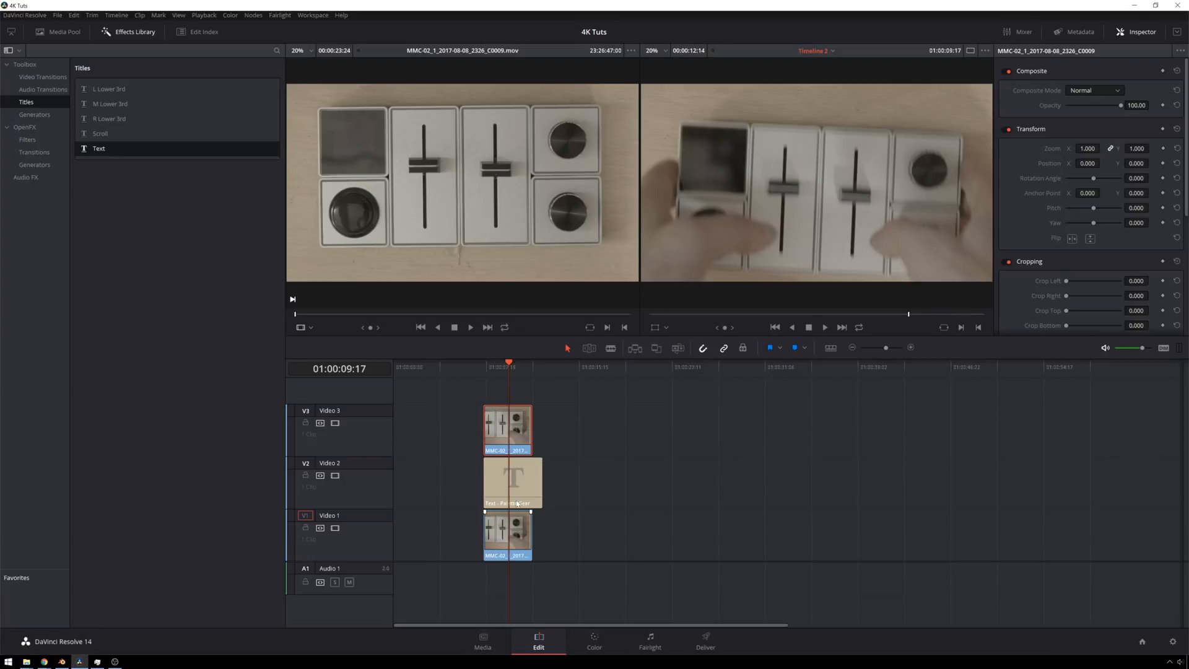
{"action": "left_click", "coordinate": [594, 640]}
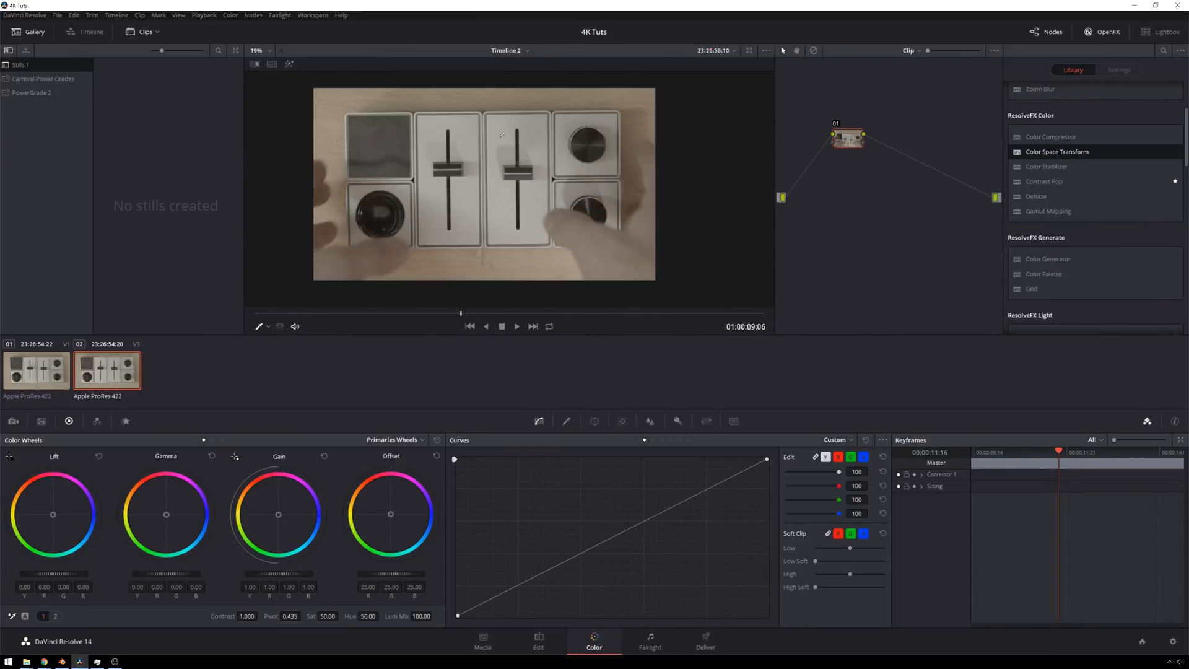
{"action": "left_click", "coordinate": [33, 32]}
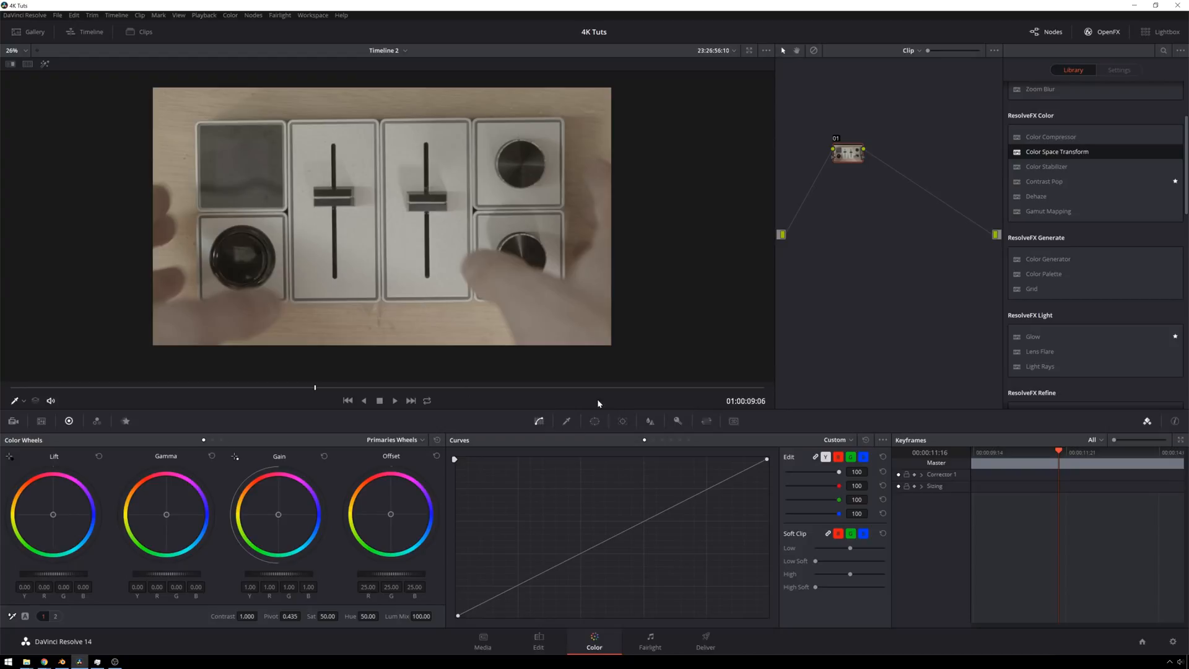
{"action": "mouse_move", "coordinate": [569, 452]}
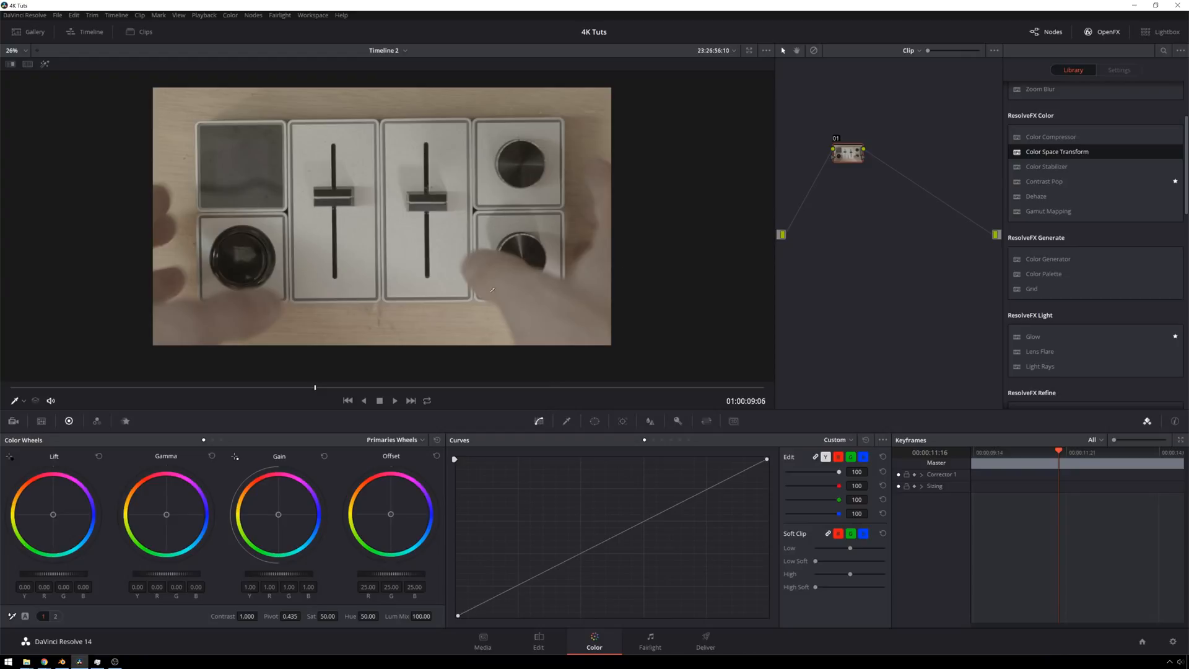
Enable a rectangular window in the Window palette to outline the Palette controller.
{"action": "left_click", "coordinate": [594, 420]}
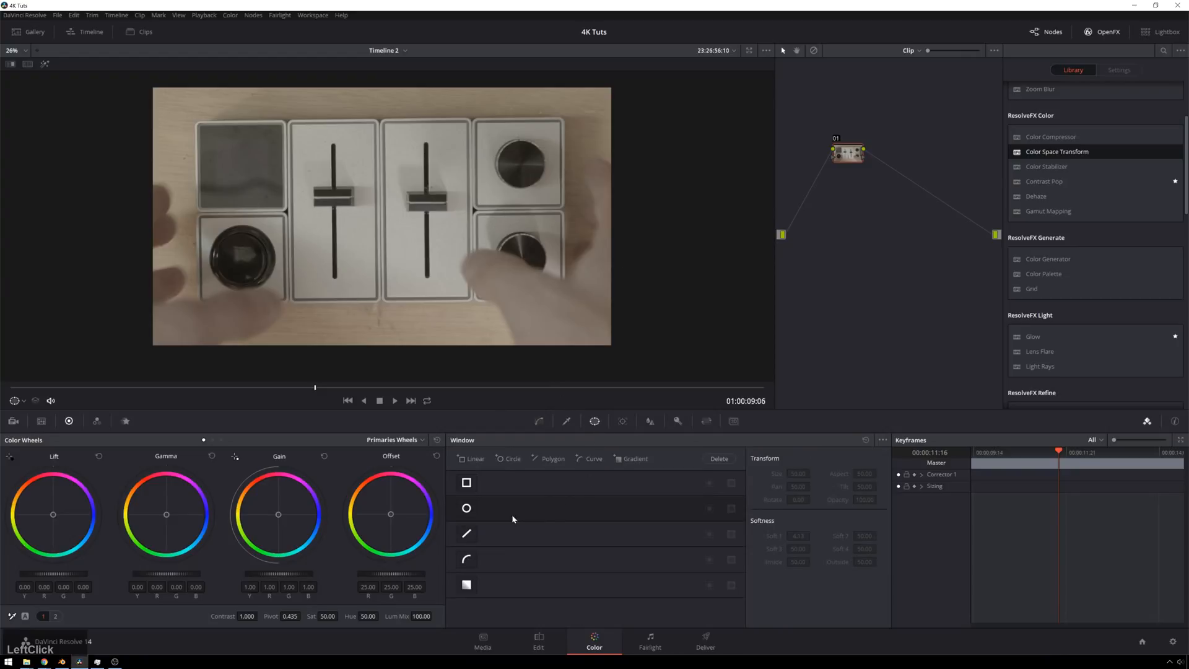
{"action": "left_click", "coordinate": [467, 482]}
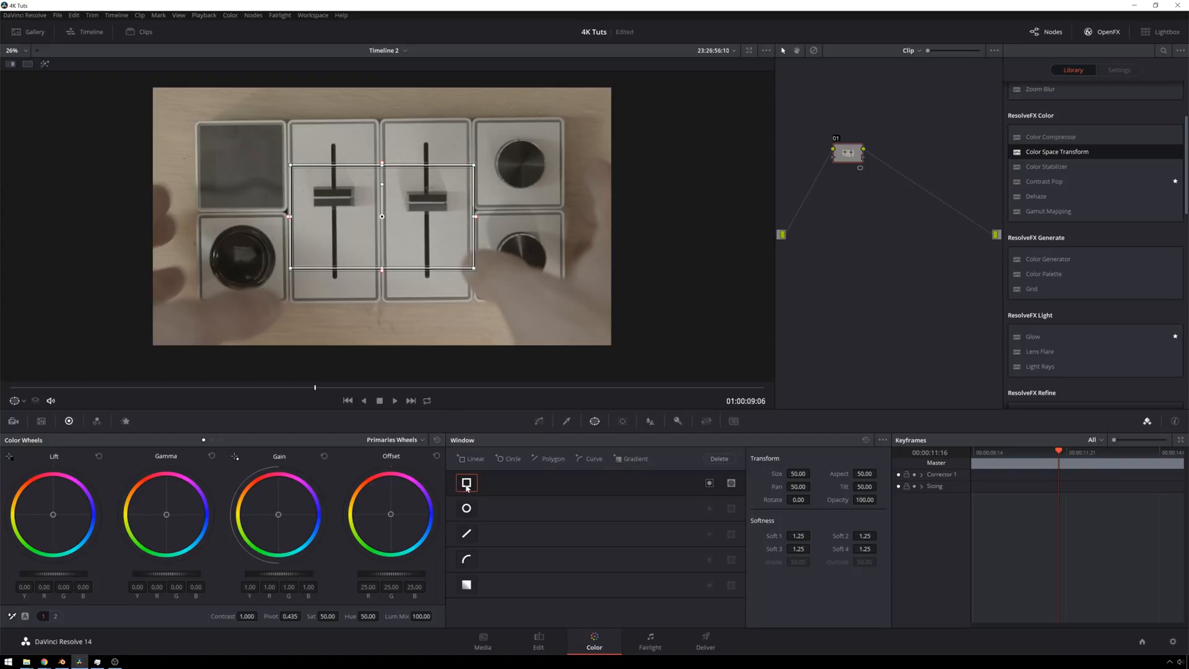
{"action": "left_click", "coordinate": [466, 483]}
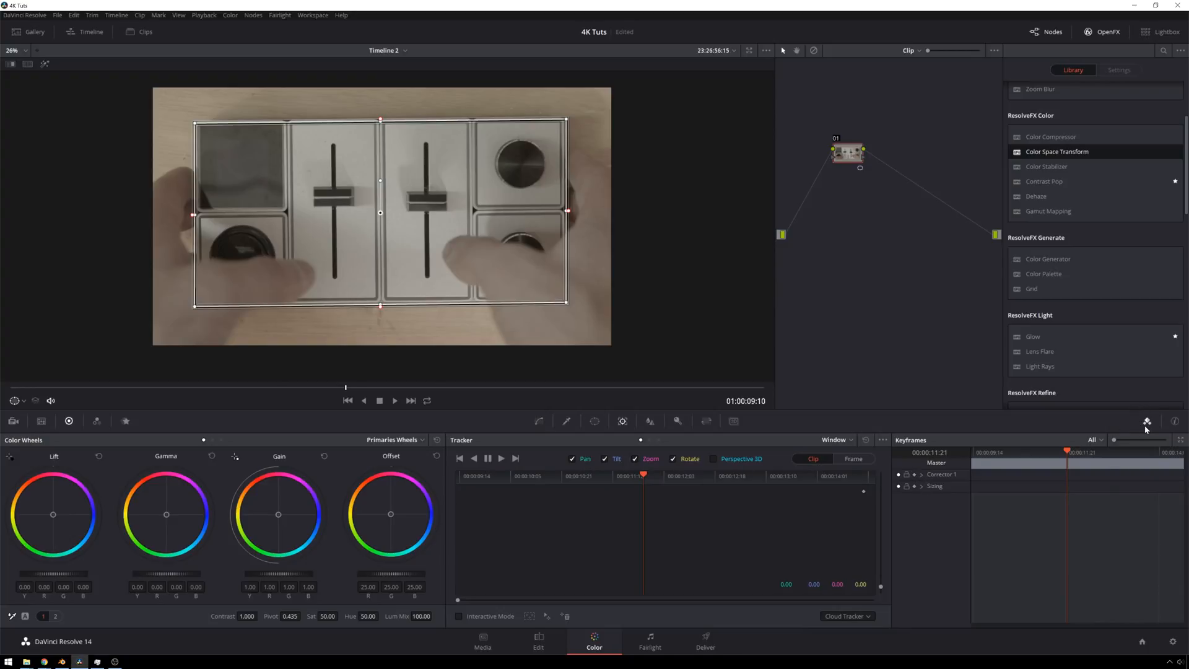
Track the window with Pan, Tilt, Zoom and Rotate enabled to record keyframes.
{"action": "left_click", "coordinate": [1174, 422]}
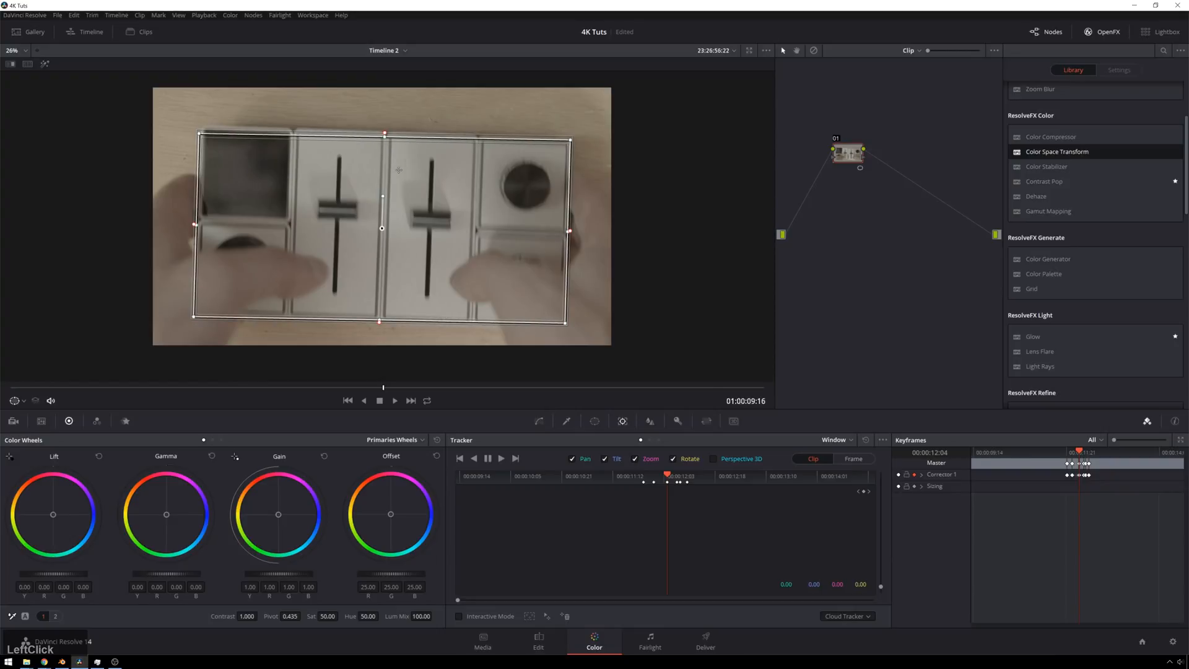
{"action": "mouse_move", "coordinate": [381, 195]}
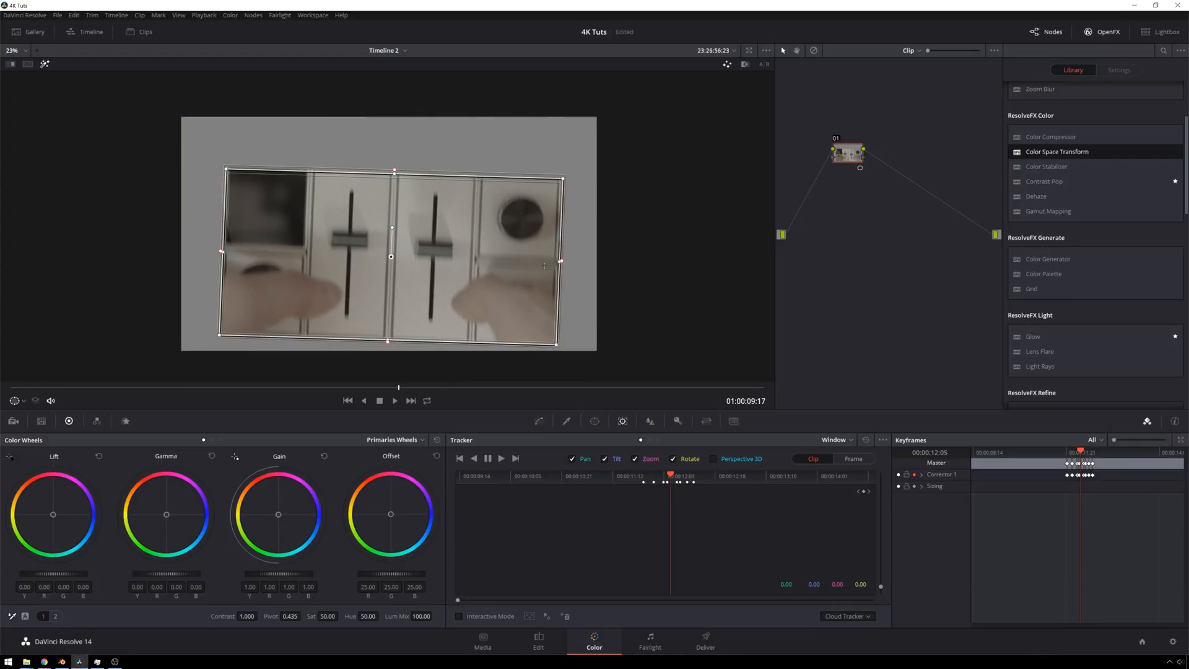
Turn Highlight off, check the Video 3 copy on the Edit timeline, and return to Color.
{"action": "left_click", "coordinate": [539, 641]}
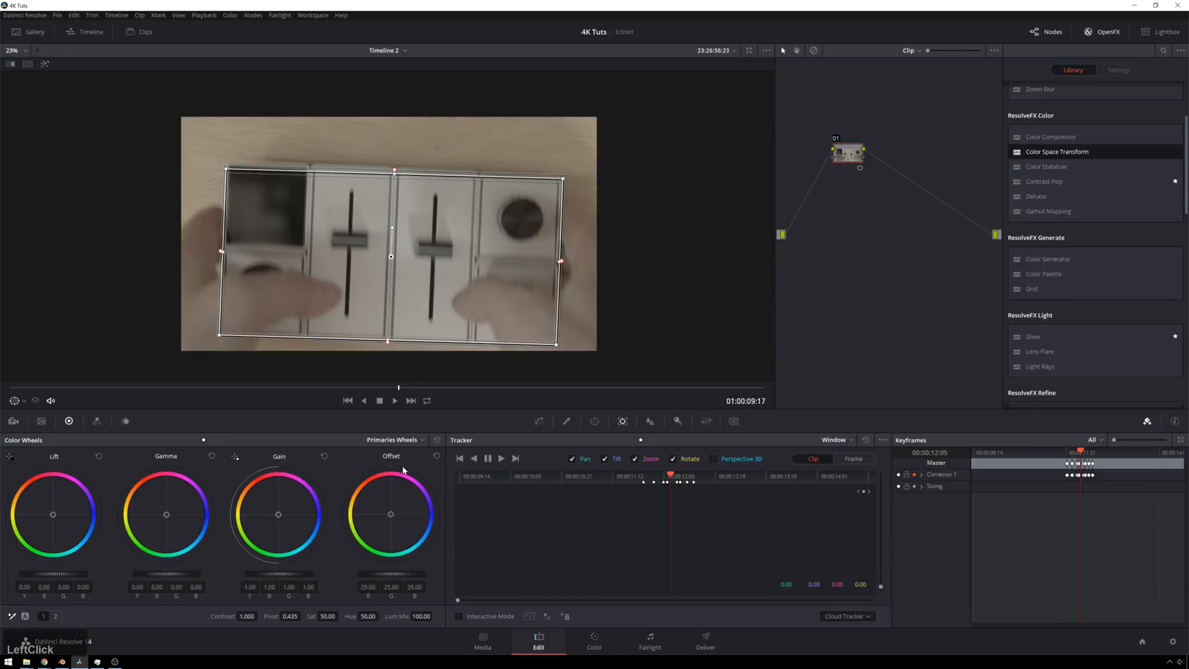
{"action": "left_click", "coordinate": [538, 643]}
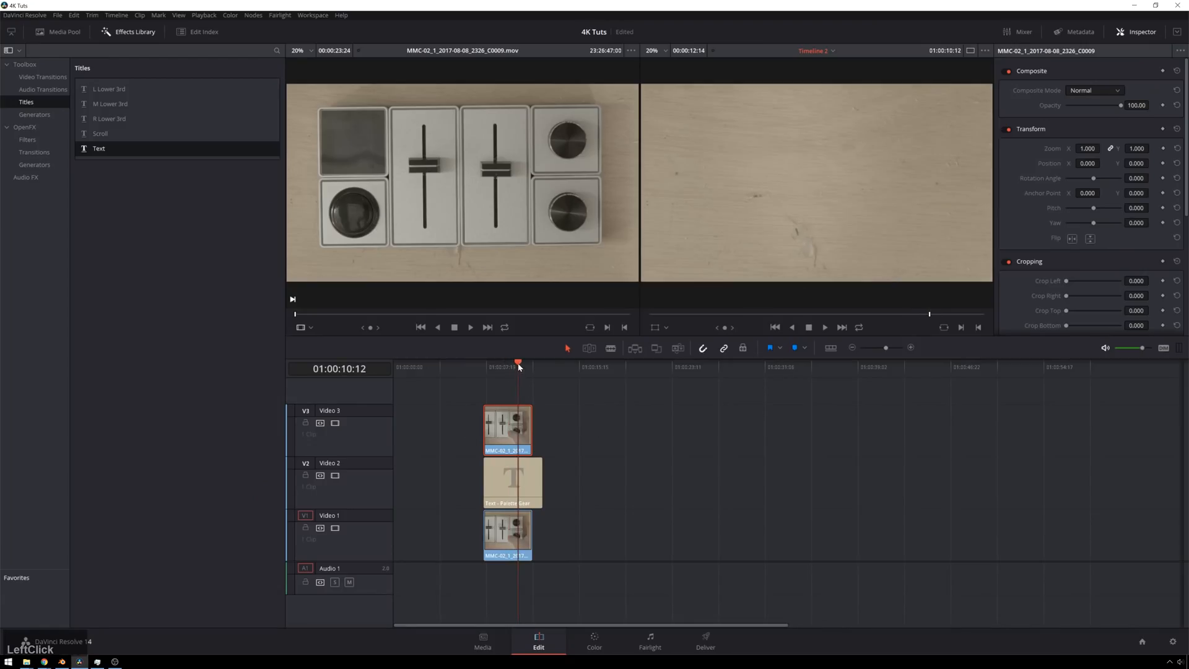
{"action": "left_click", "coordinate": [512, 366]}
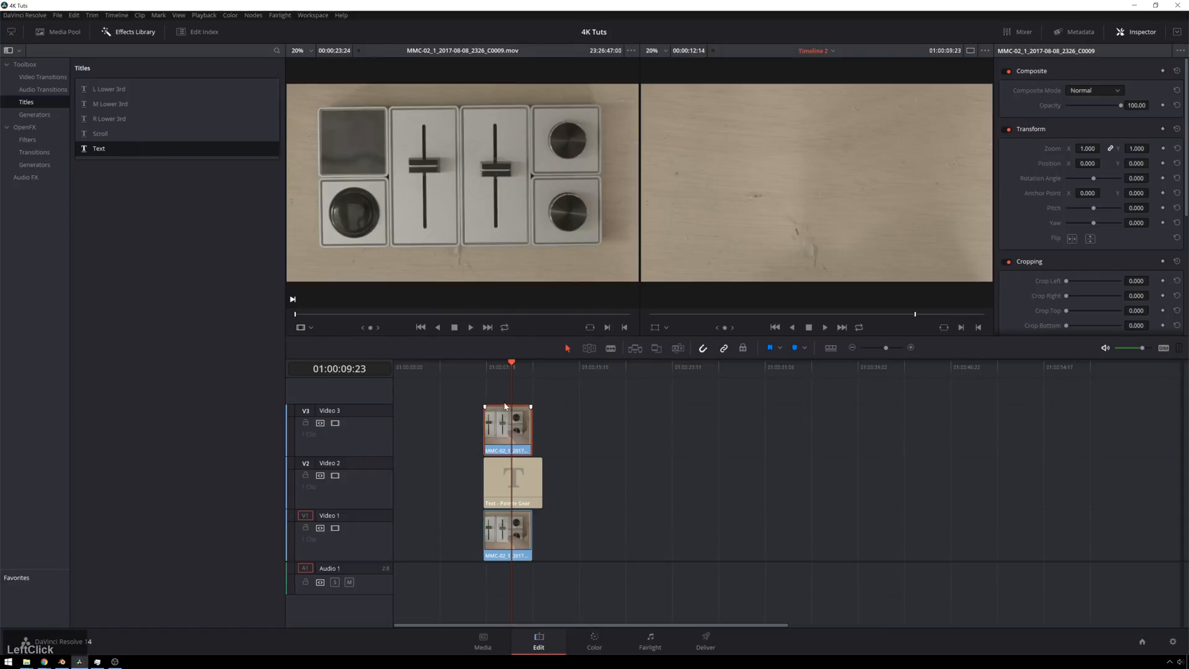
{"action": "left_click", "coordinate": [594, 640]}
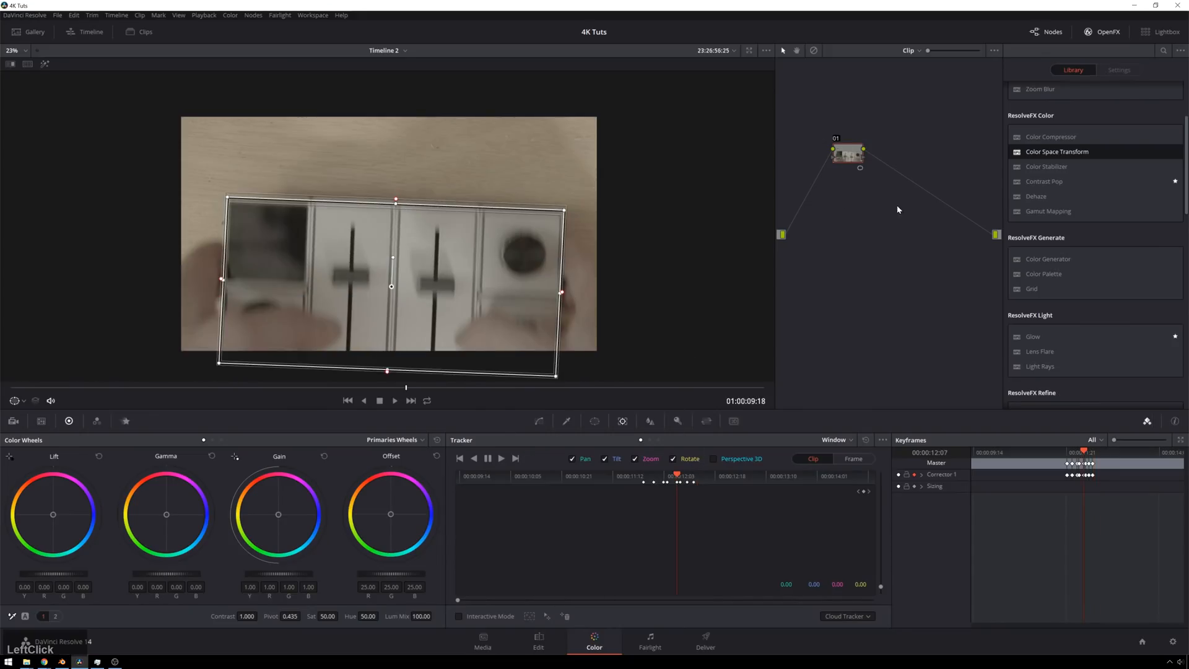
Trim the Text title on Video 2 to end with the V1 and V3 clips, then reopen Color.
{"action": "right_click", "coordinate": [884, 234]}
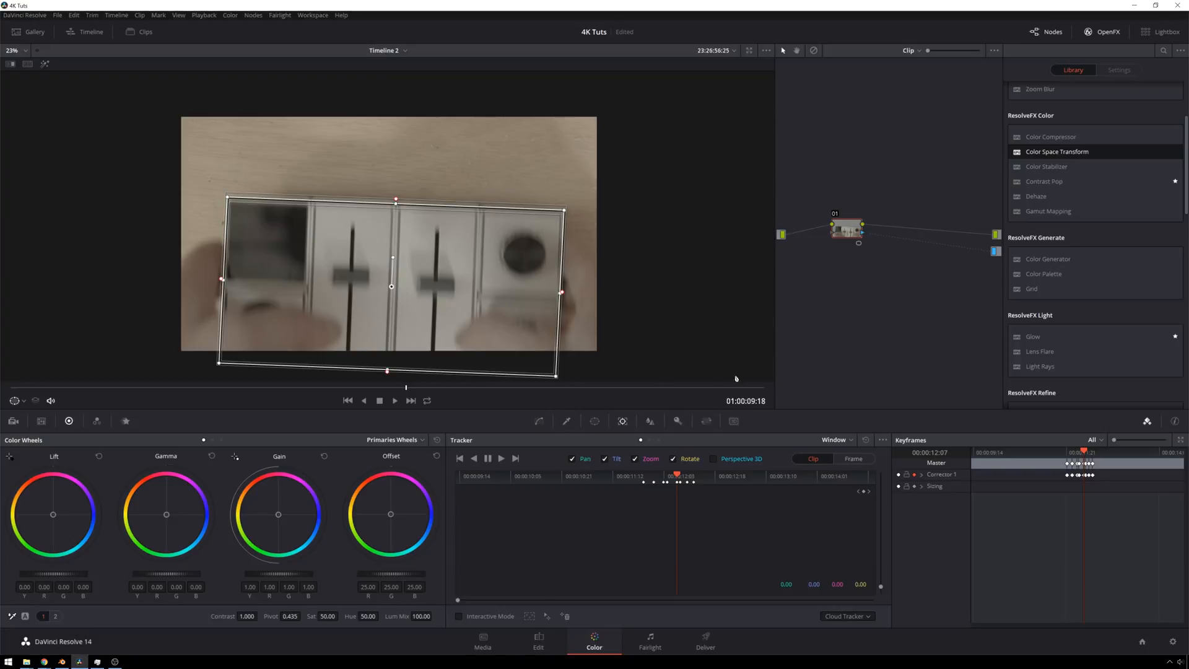
{"action": "left_click", "coordinate": [538, 642]}
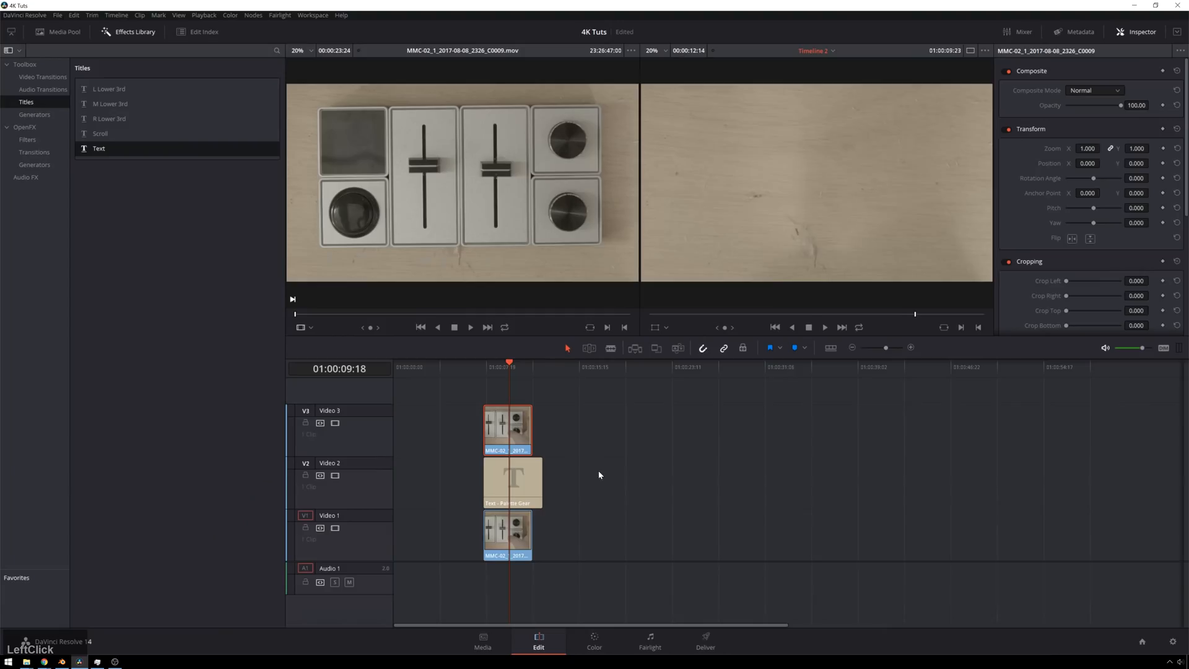
{"action": "left_click", "coordinate": [515, 366]}
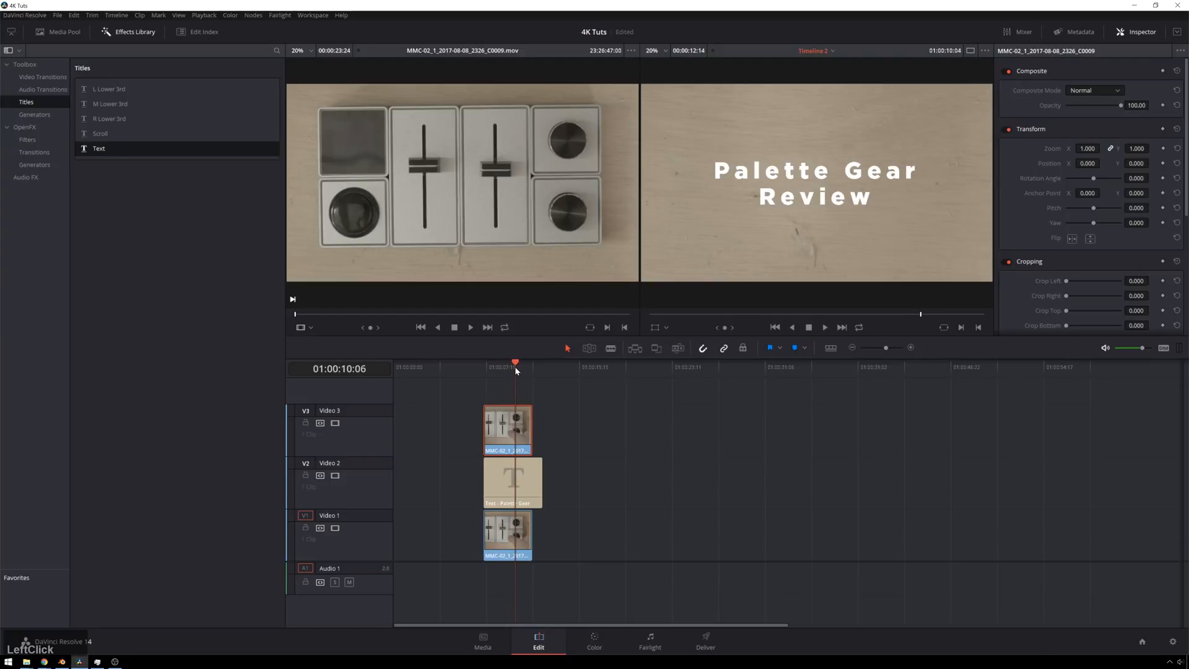
{"action": "left_click", "coordinate": [510, 368]}
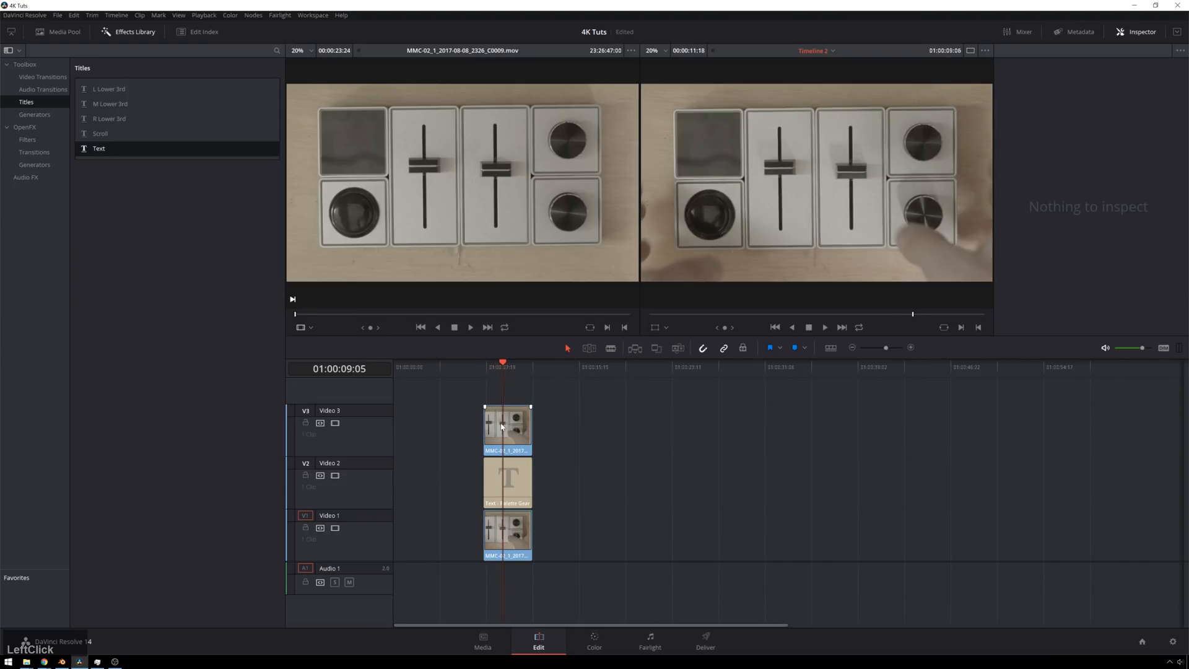
{"action": "left_click", "coordinate": [507, 428]}
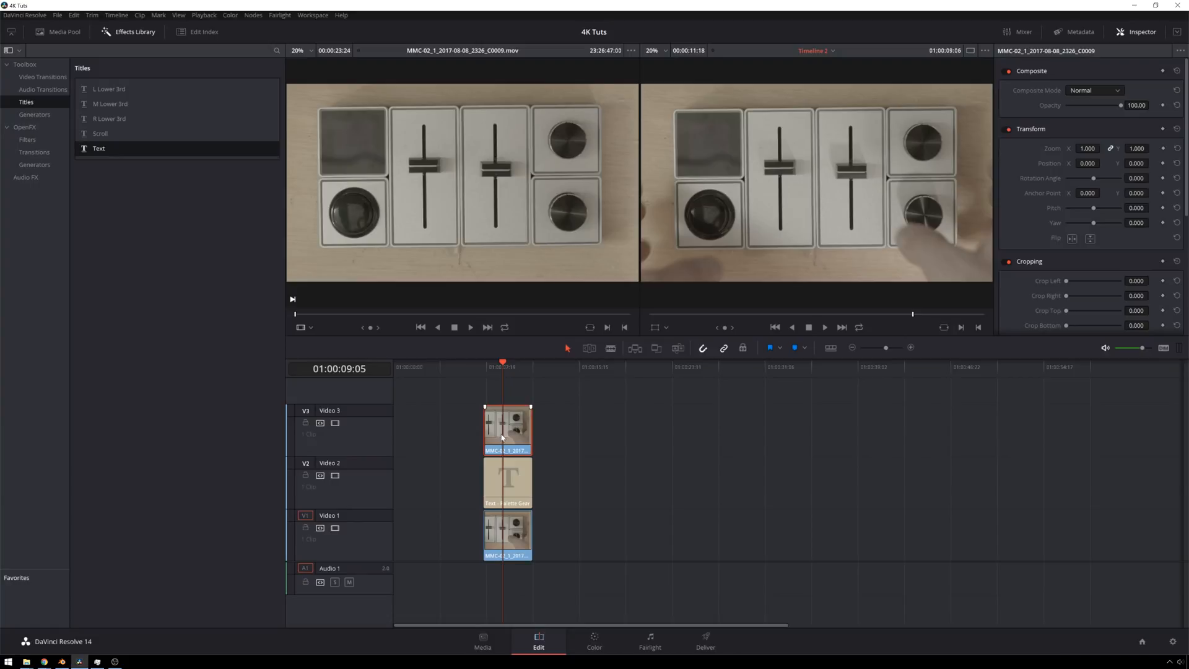
{"action": "left_click", "coordinate": [594, 637]}
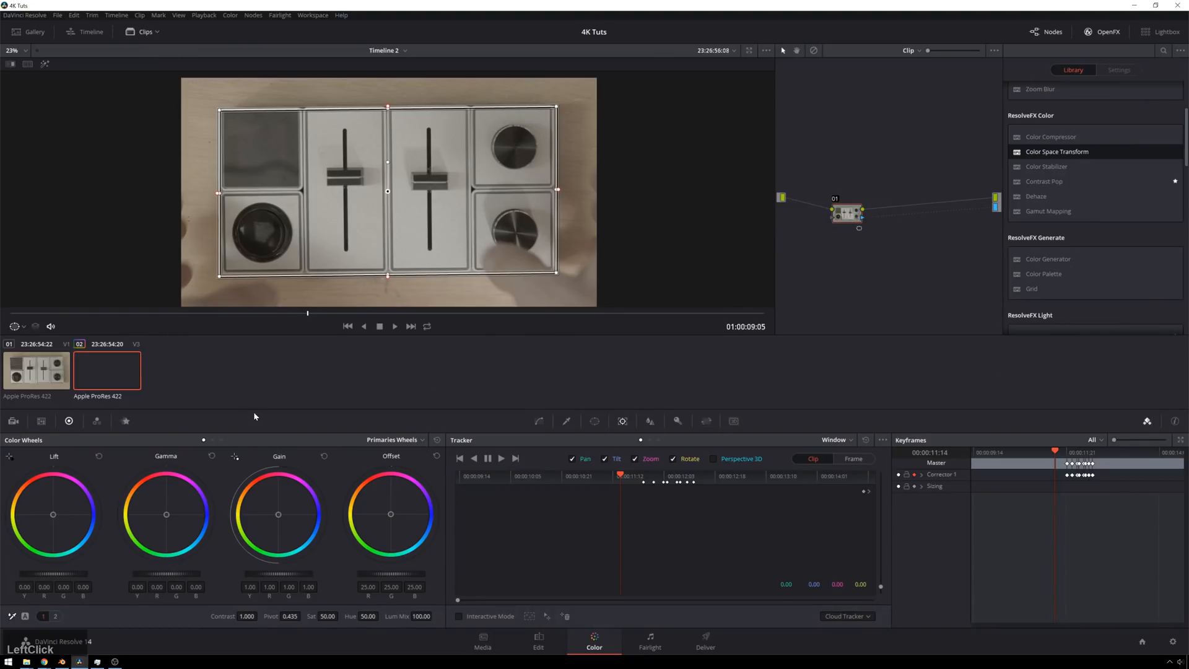
Add both Palette clips into a new group named 'Palette Te…'.
{"action": "right_click", "coordinate": [29, 370]}
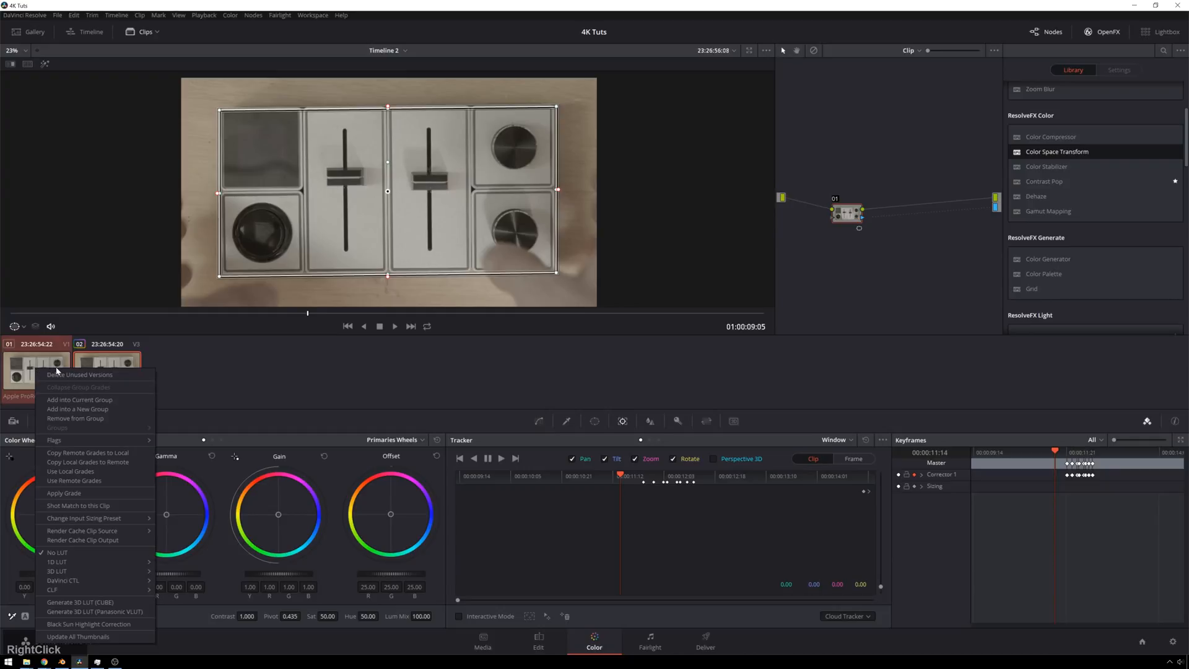
{"action": "mouse_move", "coordinate": [79, 399]}
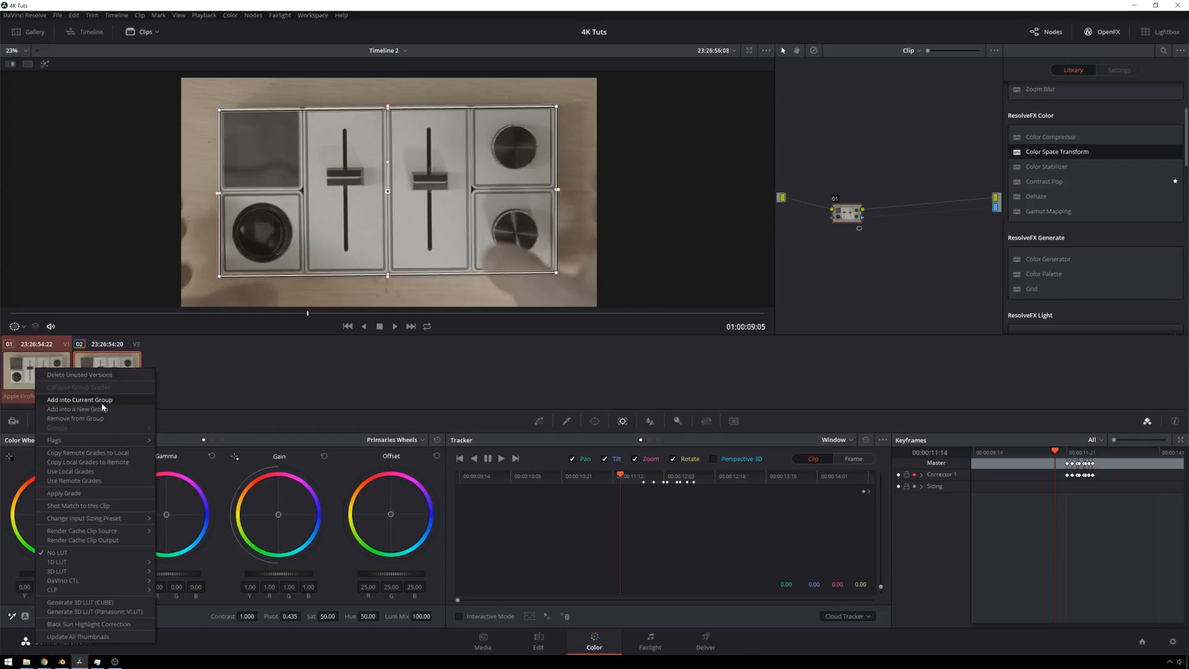
{"action": "left_click", "coordinate": [77, 409]}
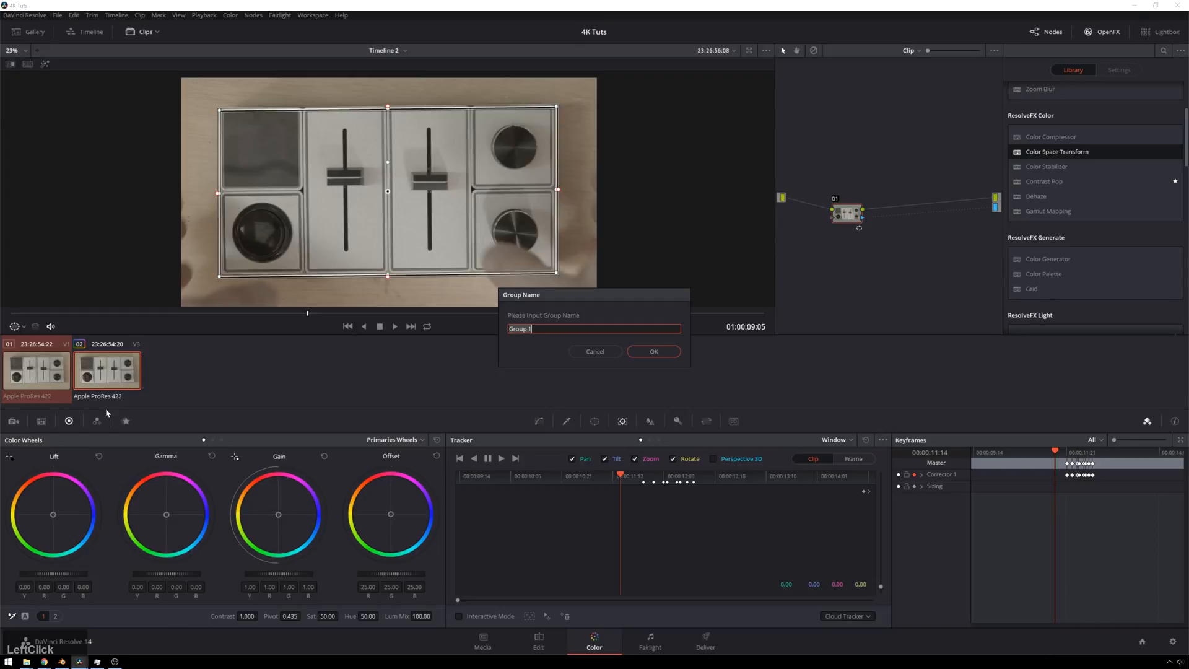
{"action": "type", "text": "Palette Te"}
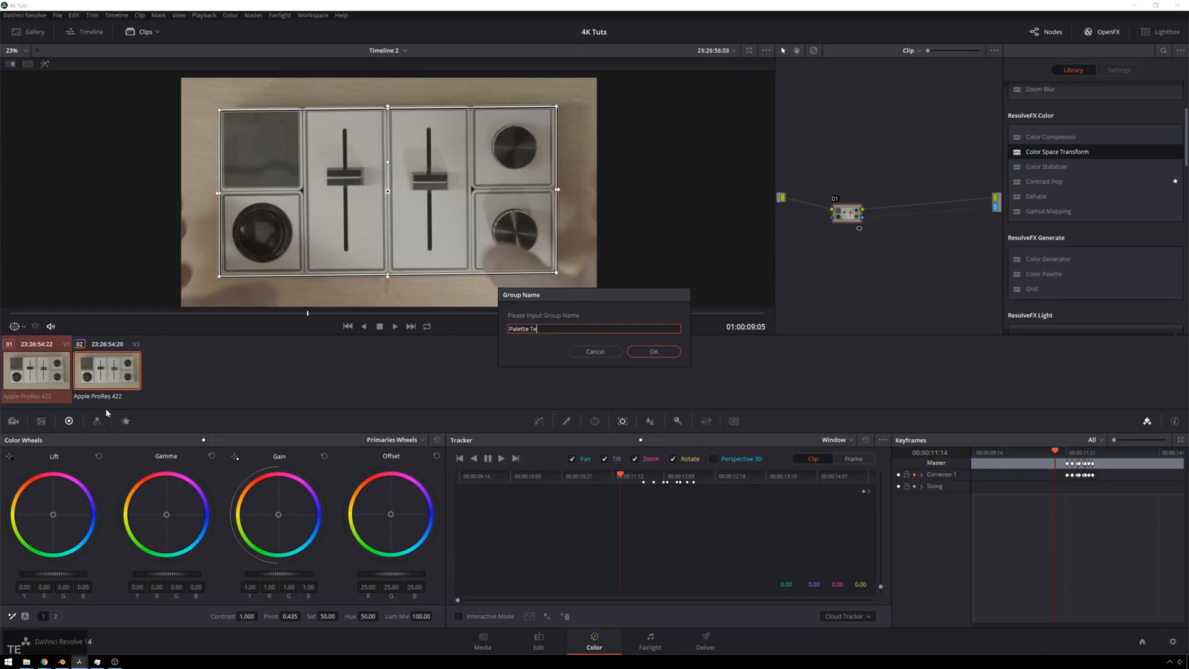
{"action": "left_click", "coordinate": [653, 351]}
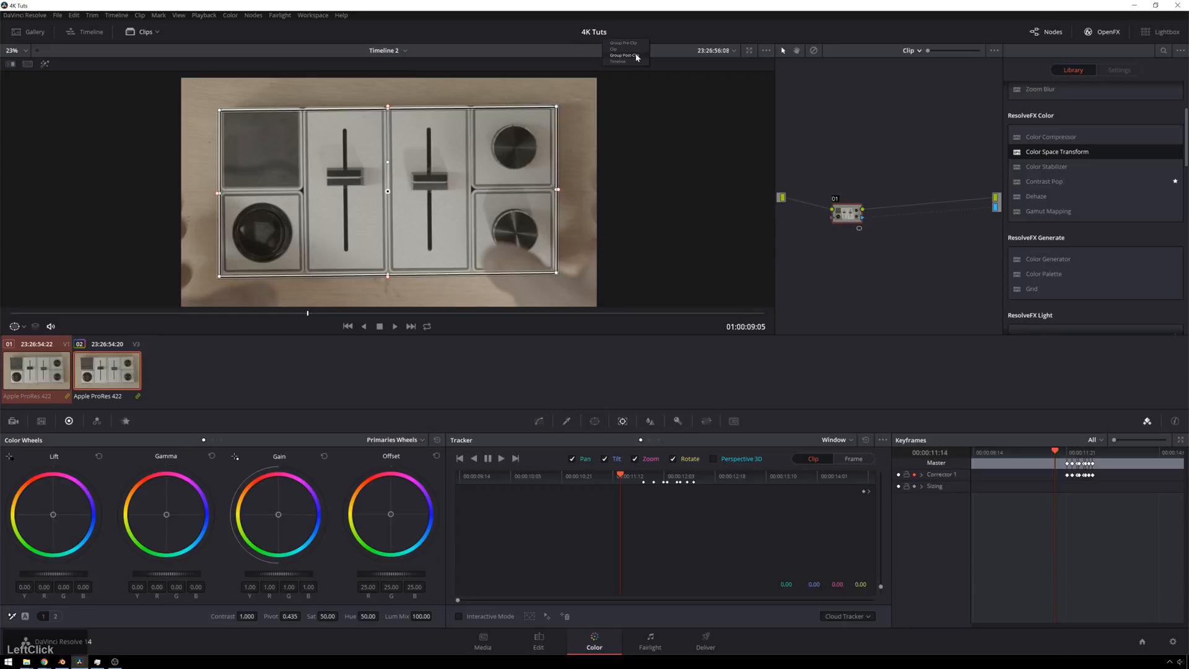
In Group Post-Clip, set Color Space Transform input to Blackmagic Design Film and add serial nodes.
{"action": "left_click", "coordinate": [624, 55]}
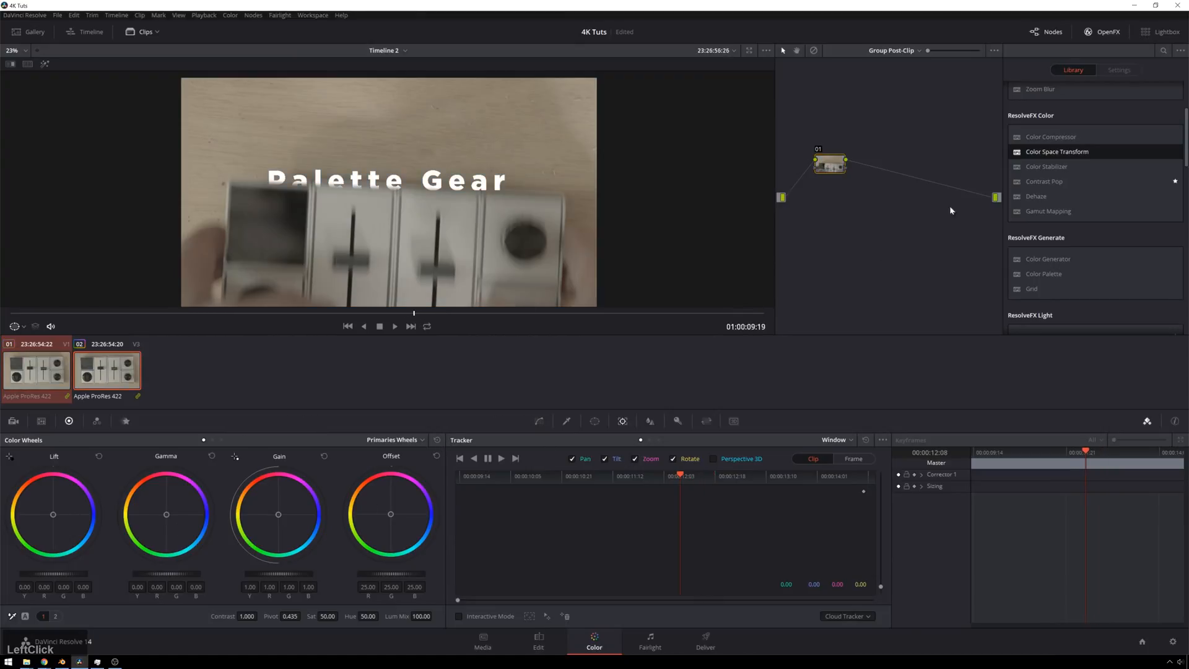
{"action": "mouse_move", "coordinate": [836, 164]}
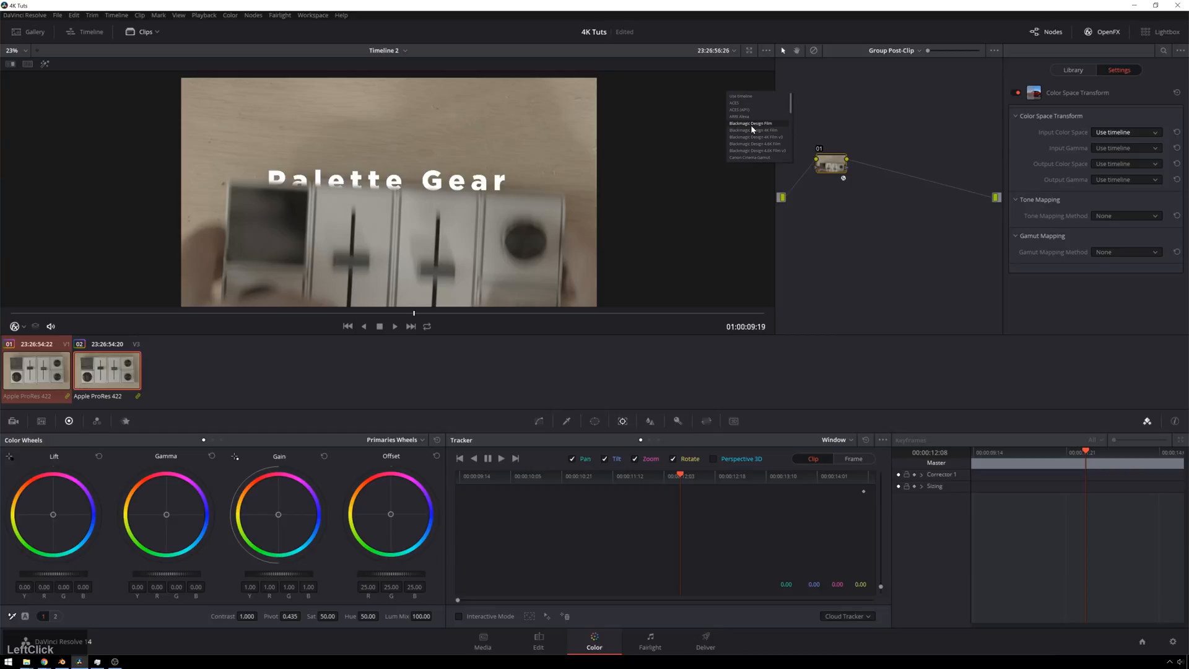
{"action": "left_click", "coordinate": [752, 122]}
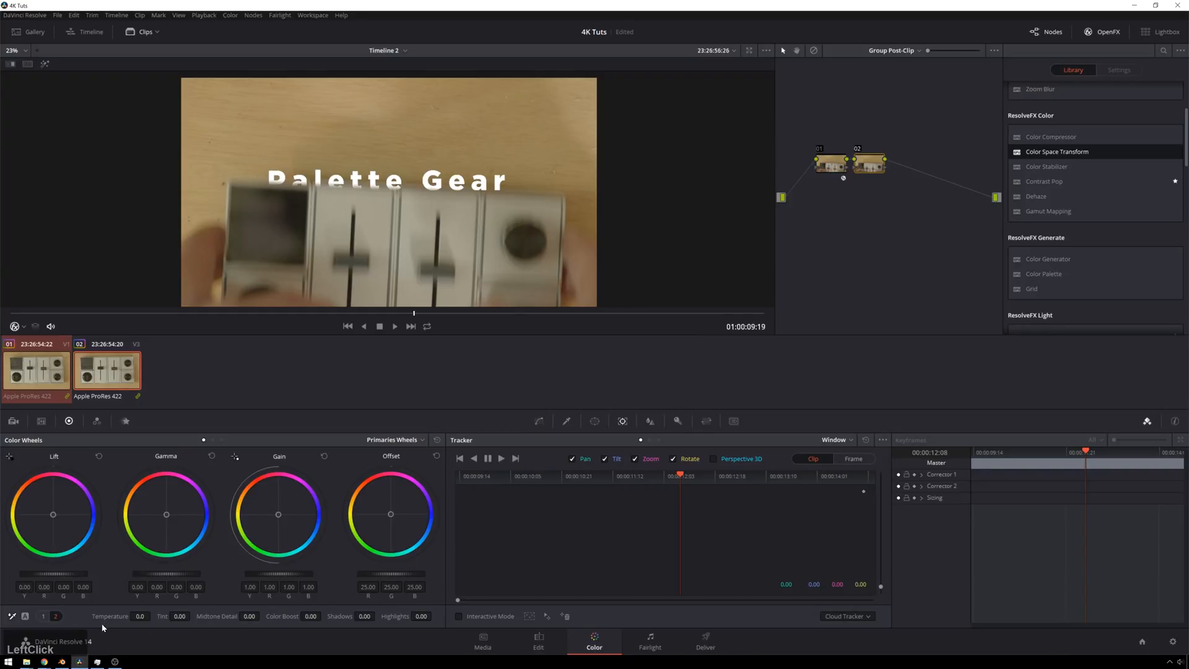
{"action": "left_click_drag", "start_coordinate": [140, 615], "coordinate": [139, 616]}
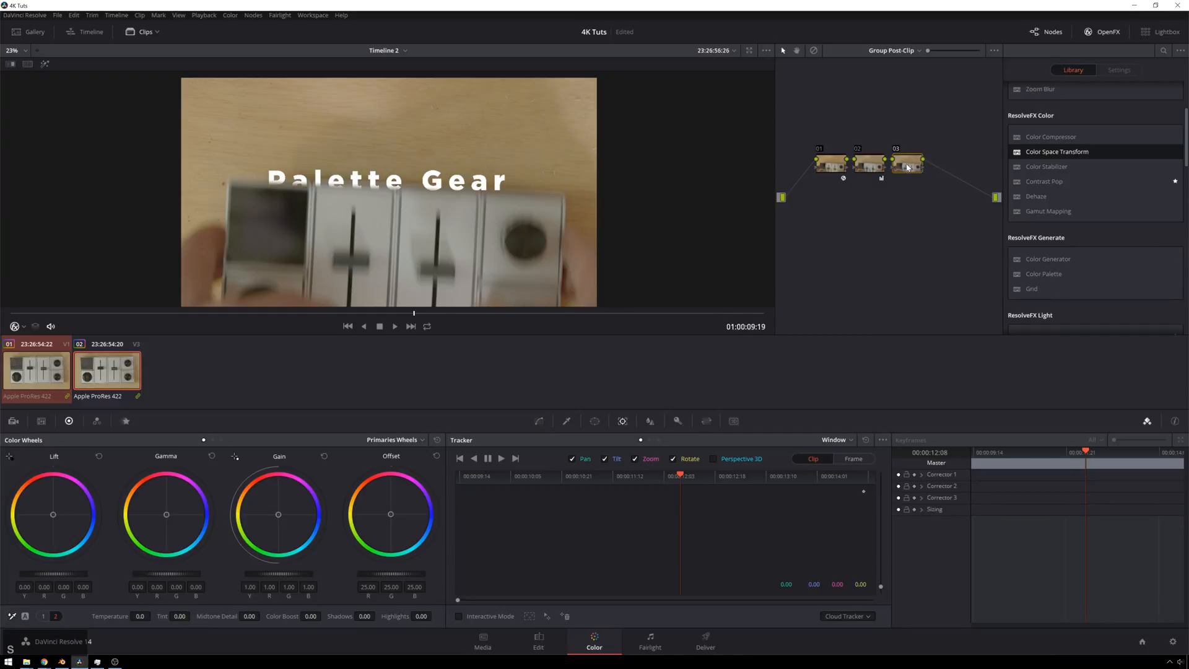
Apply the Swiss LUTs 'Hipster 11' 3D LUT to group-grade node 03, then return to the Edit page.
{"action": "right_click", "coordinate": [908, 165]}
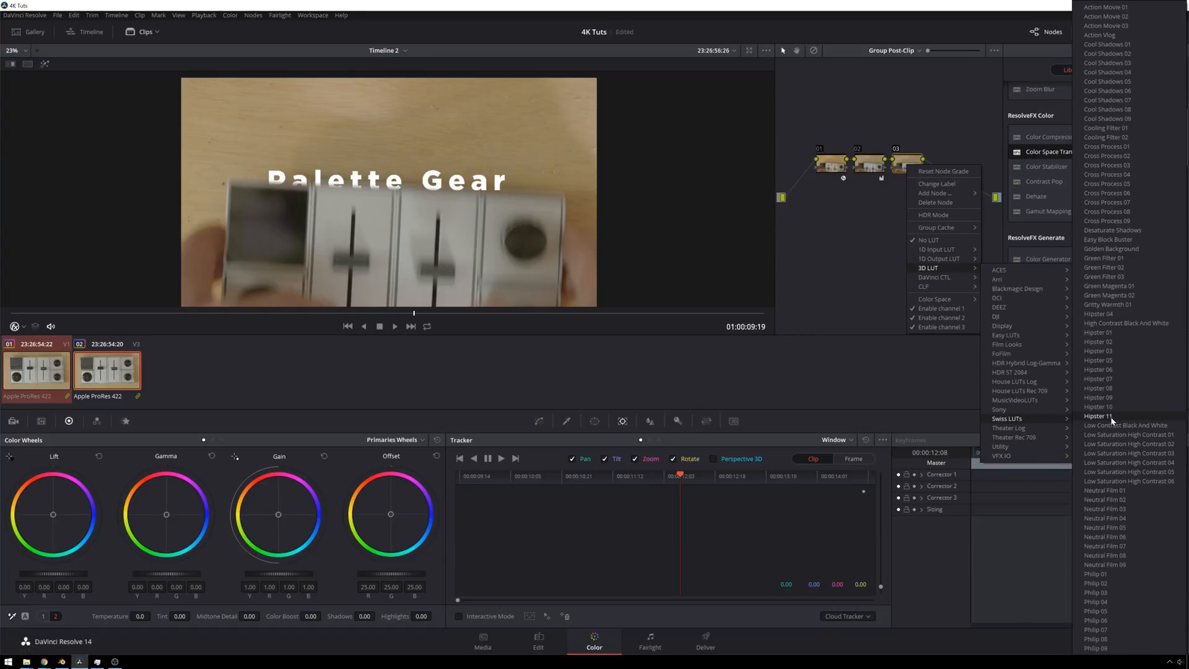
{"action": "mouse_move", "coordinate": [1114, 378]}
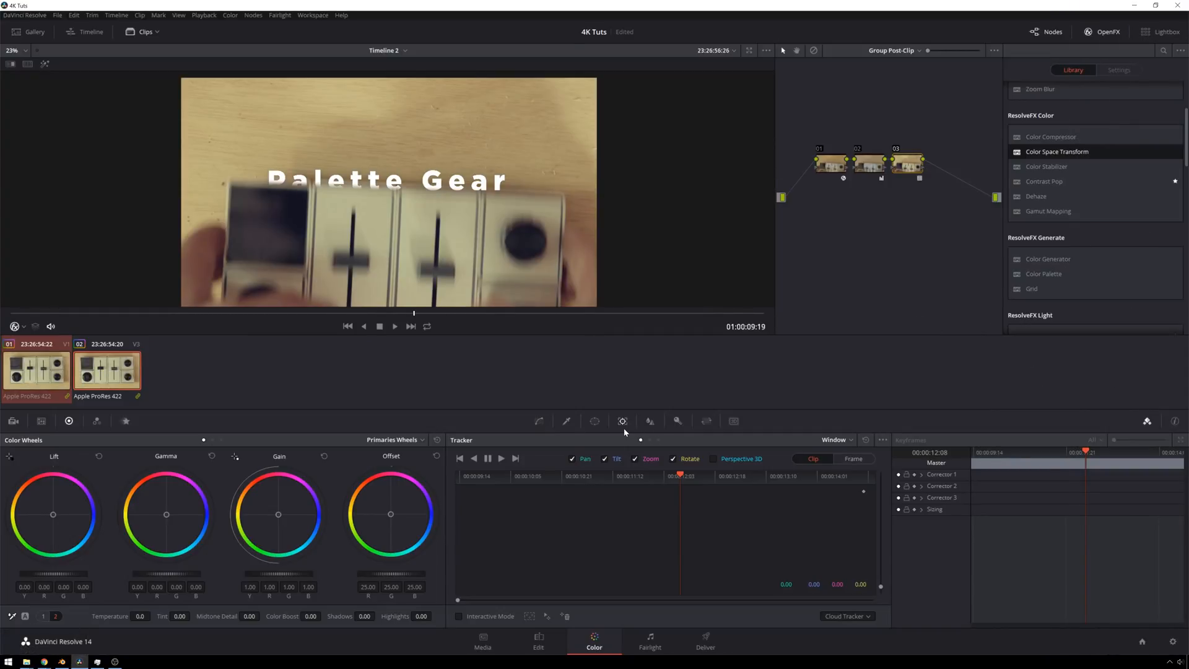
{"action": "left_click", "coordinate": [538, 641]}
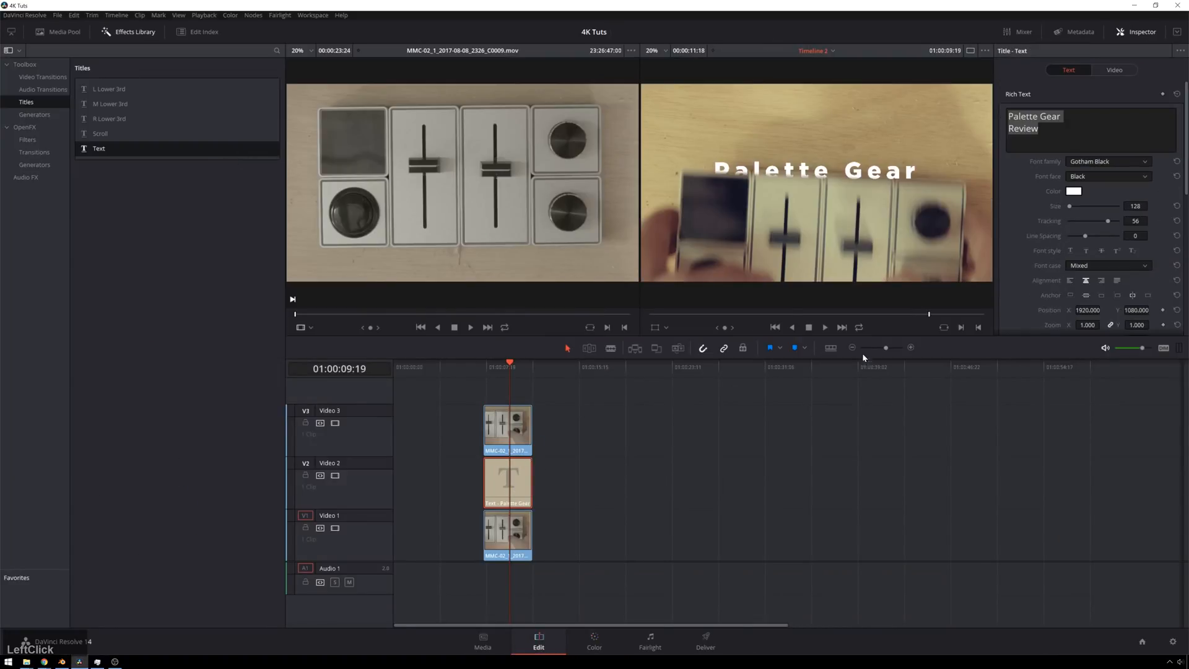
Set the 'Palette Gear Review' title text color to dark gray #3a3a3a.
{"action": "left_click", "coordinate": [1074, 191]}
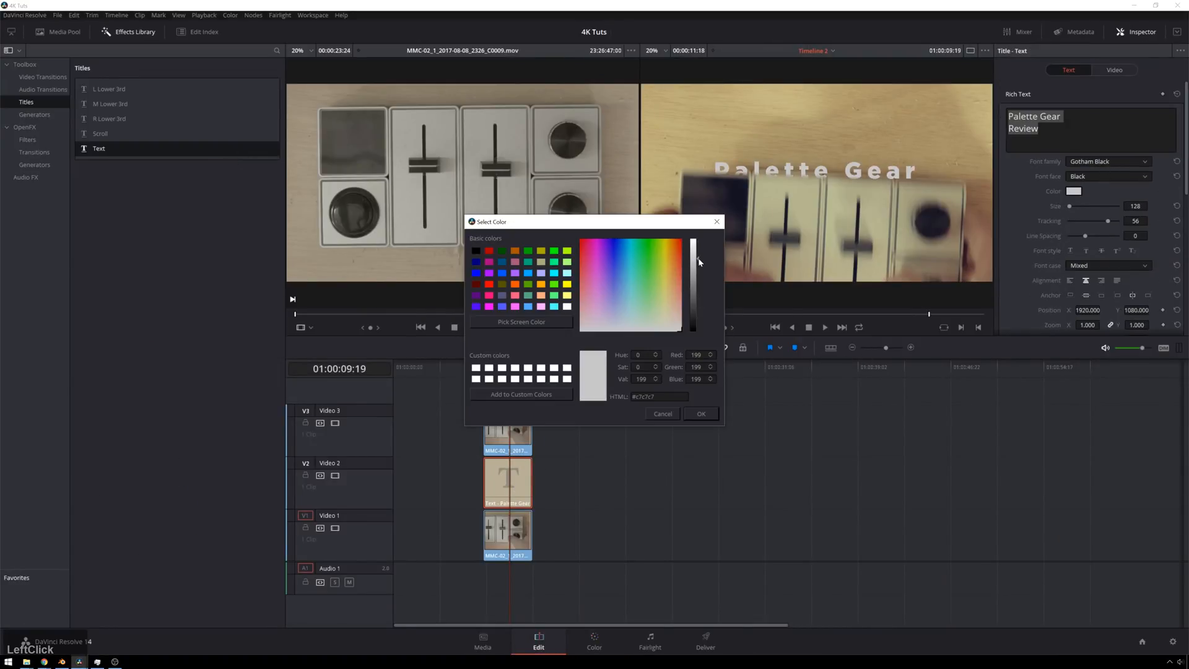
{"action": "left_click", "coordinate": [599, 303]}
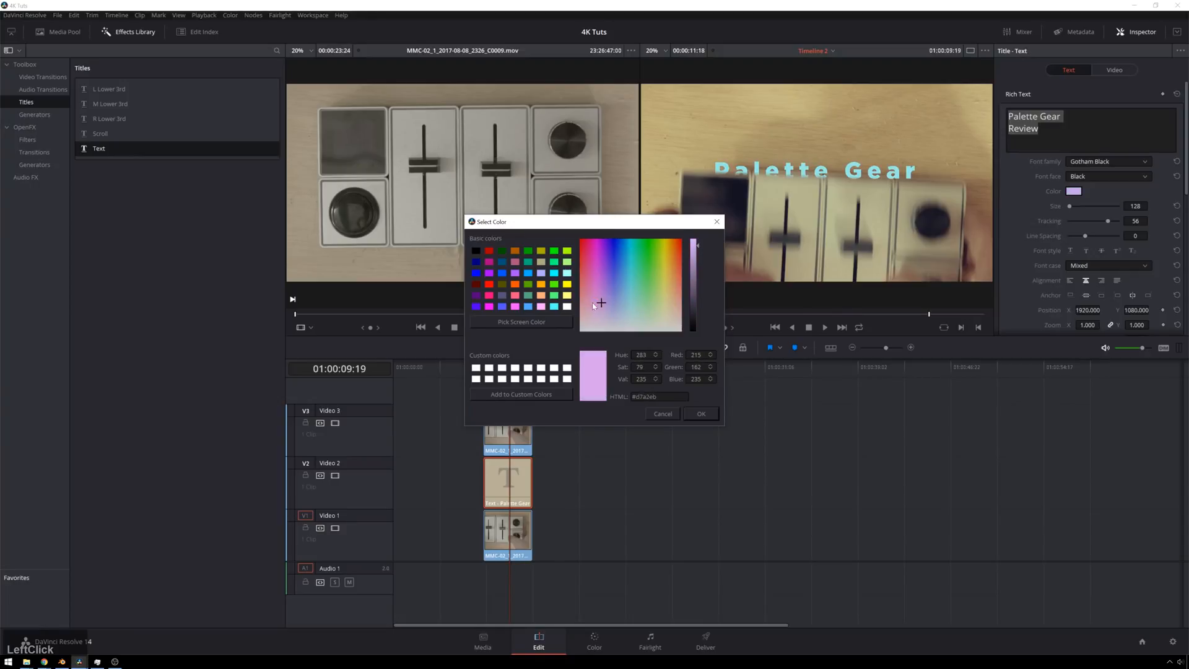
{"action": "left_click", "coordinate": [667, 288]}
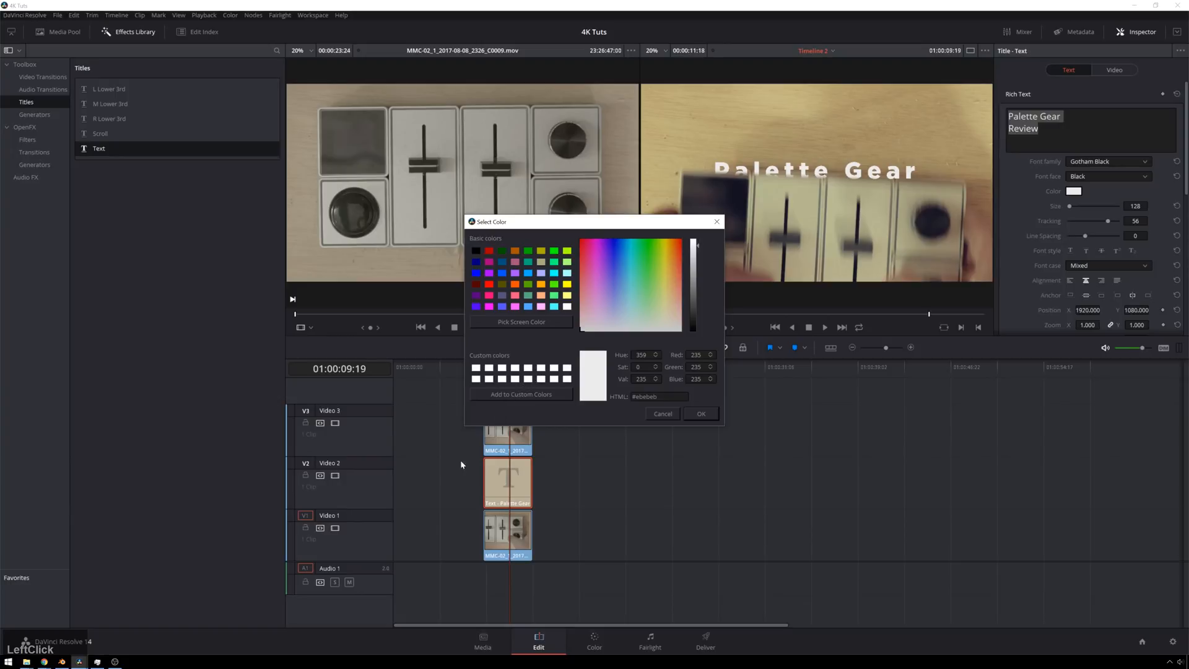
{"action": "left_click_drag", "start_coordinate": [693, 247], "coordinate": [693, 316]}
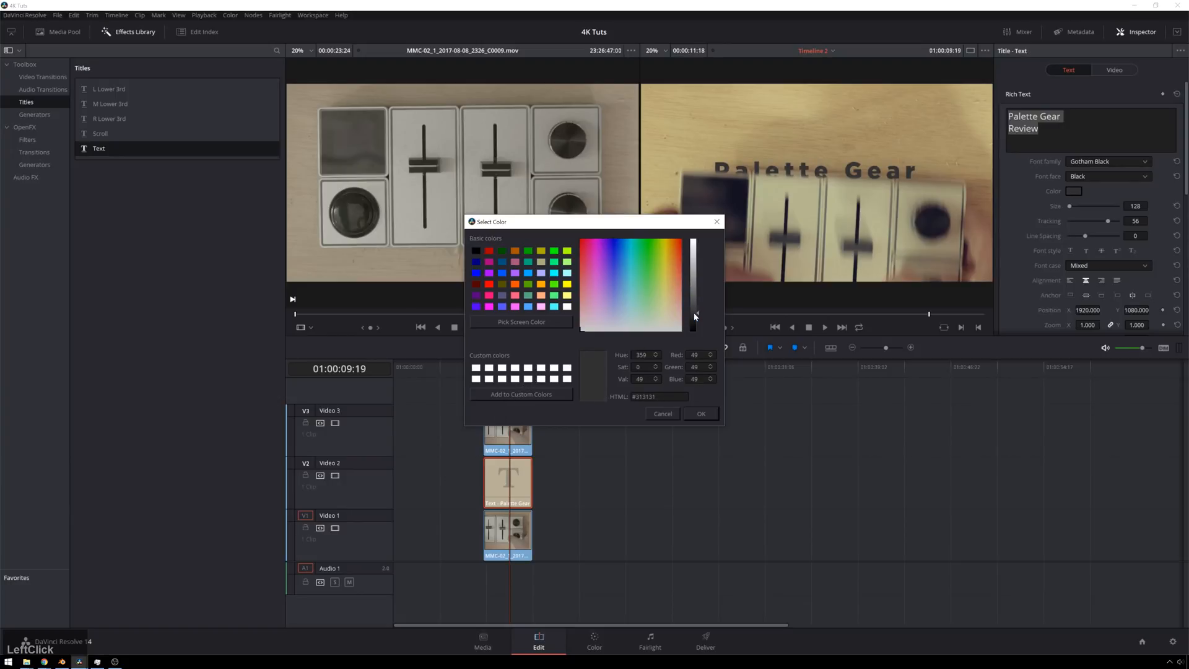
{"action": "left_click_drag", "start_coordinate": [693, 317], "coordinate": [692, 310]}
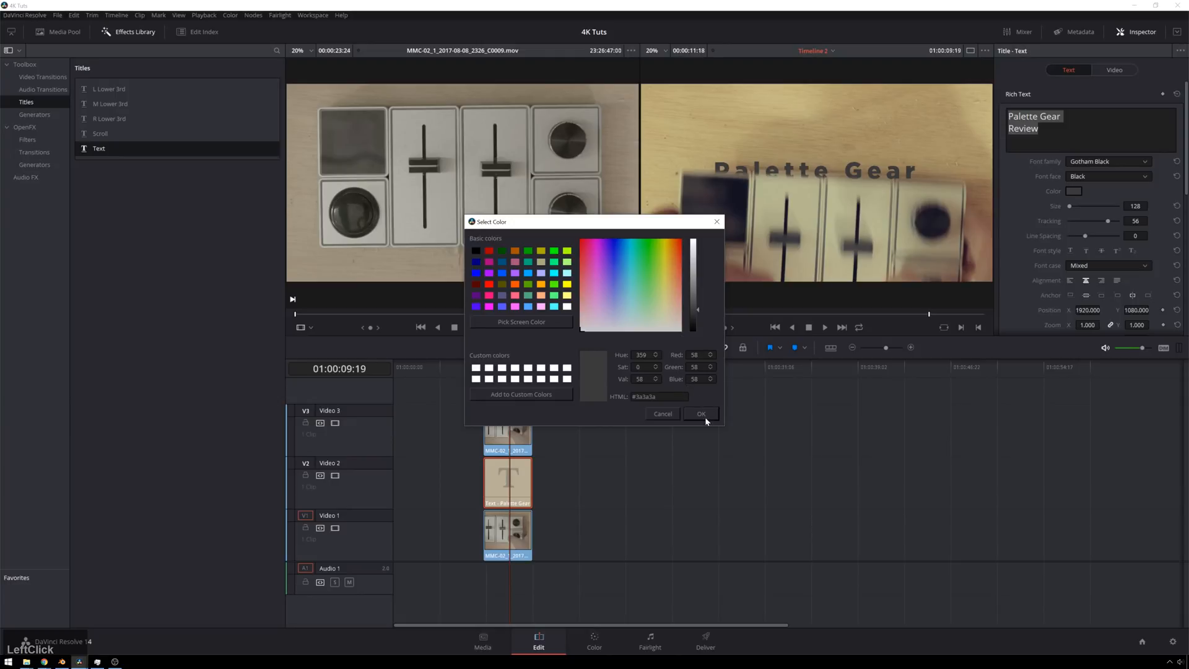
{"action": "left_click", "coordinate": [701, 413]}
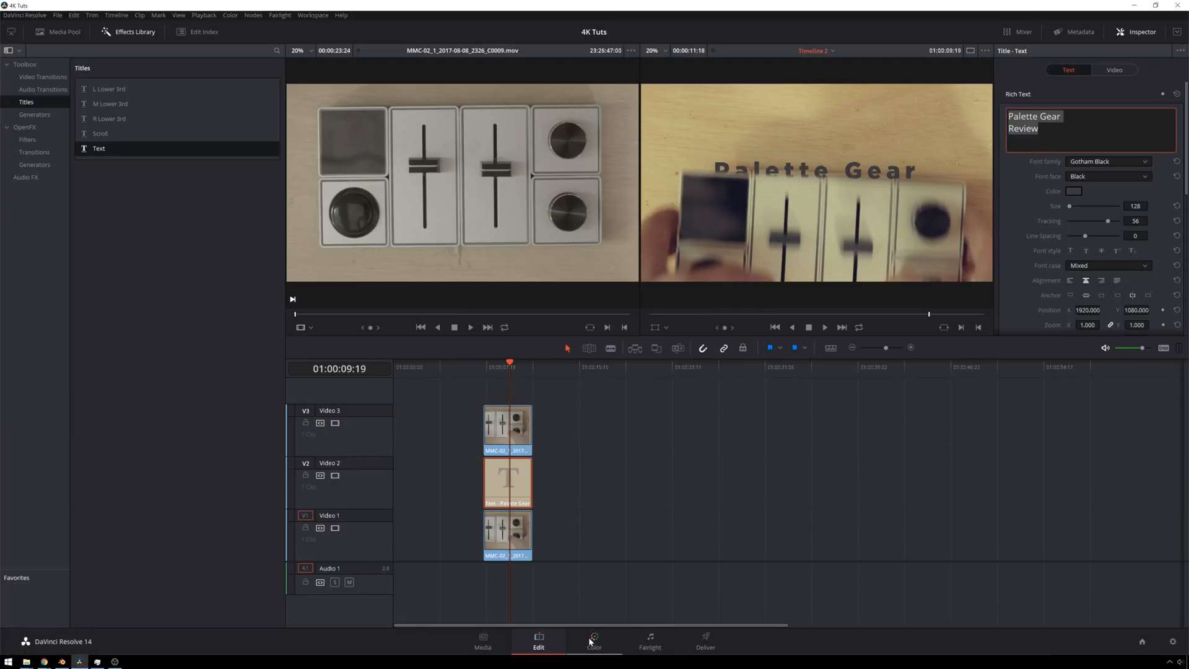
{"action": "left_click", "coordinate": [594, 641]}
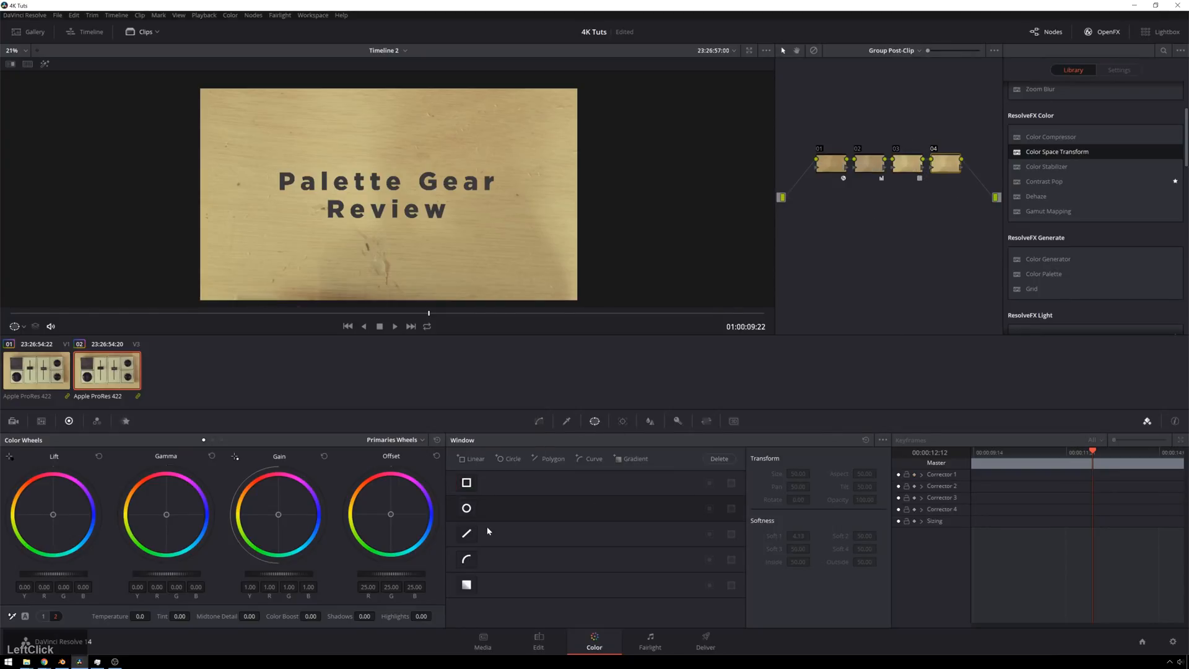
Add a circular window to node 04 and pull the Gamma master down to -0.13.
{"action": "left_click", "coordinate": [467, 508]}
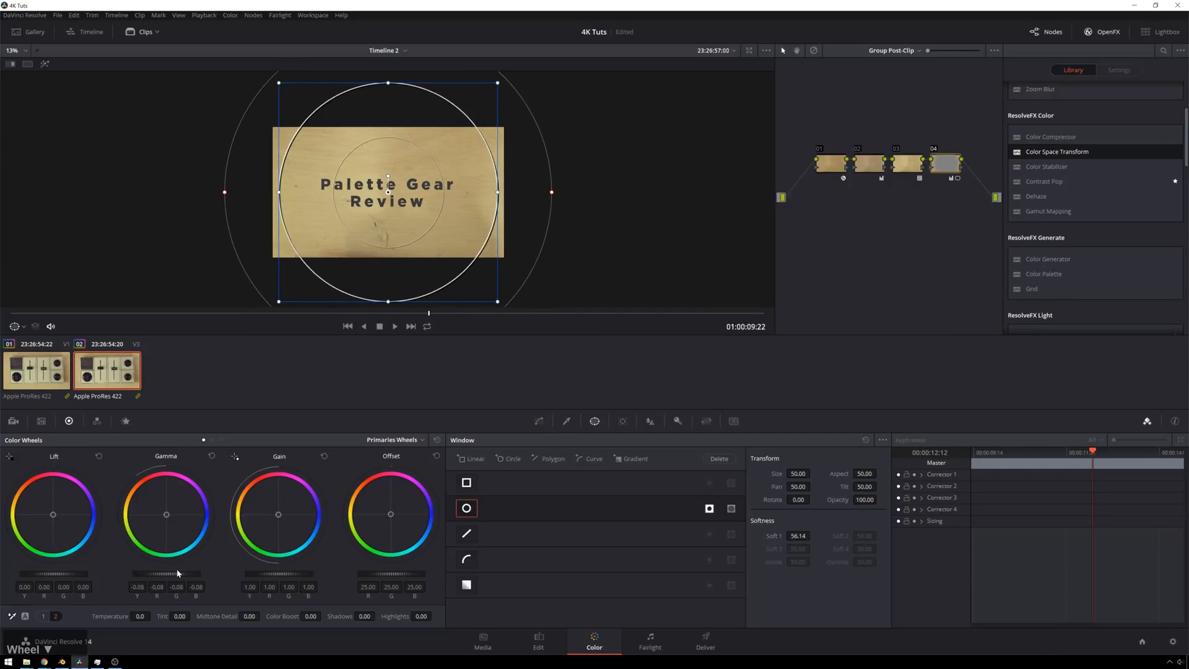
{"action": "left_click_drag", "start_coordinate": [178, 574], "coordinate": [163, 573]}
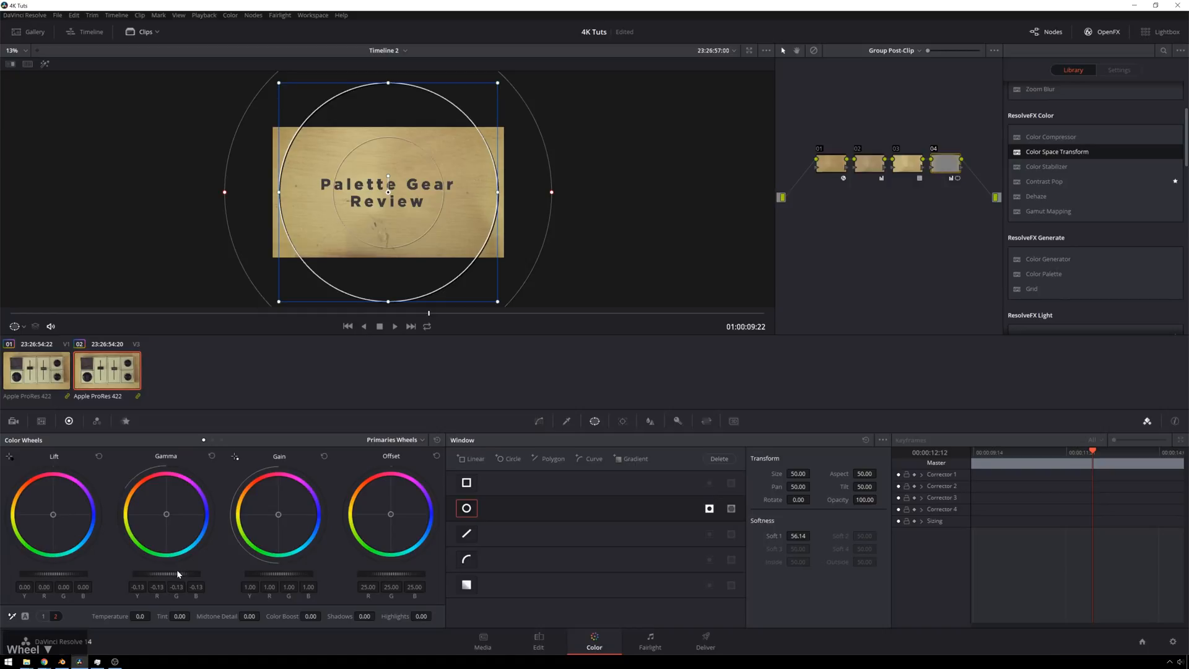